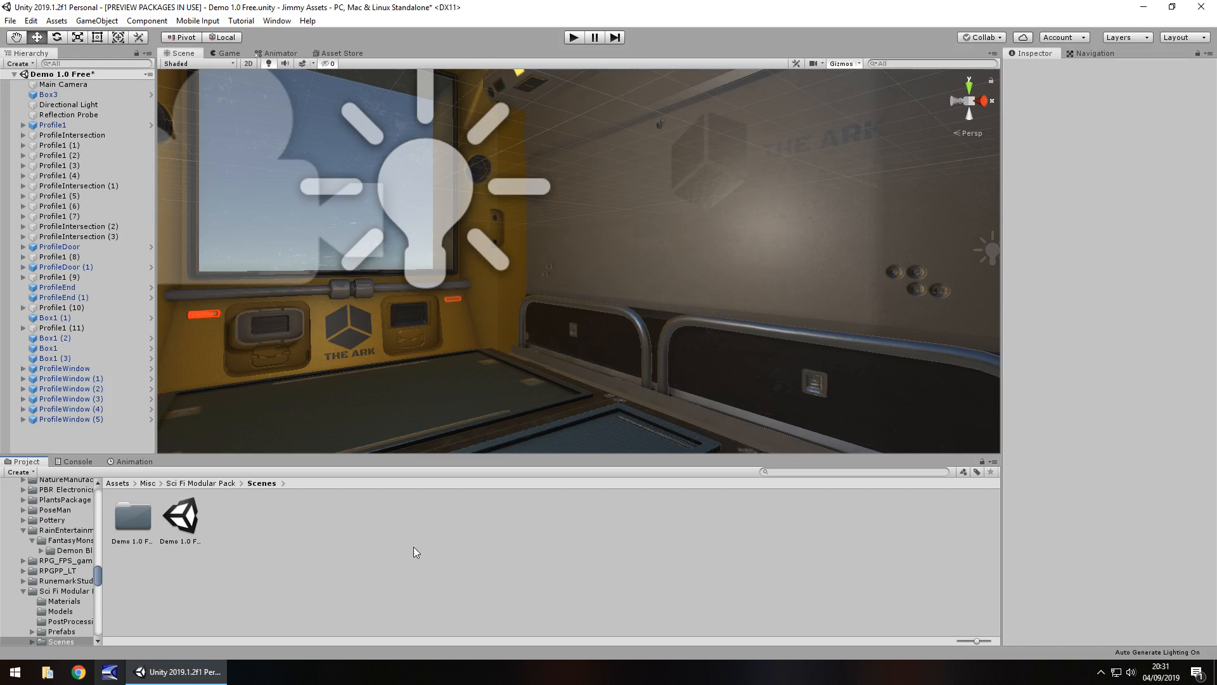
pyautogui.moveTo(423, 547)
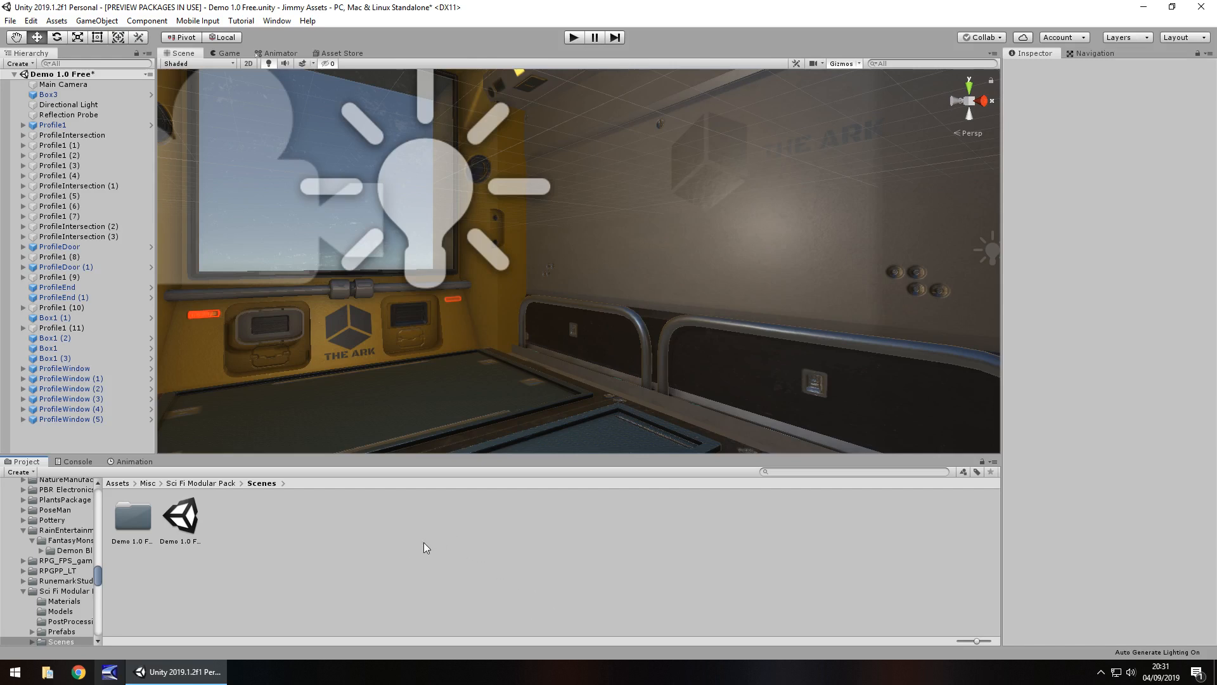
pyautogui.moveTo(398, 540)
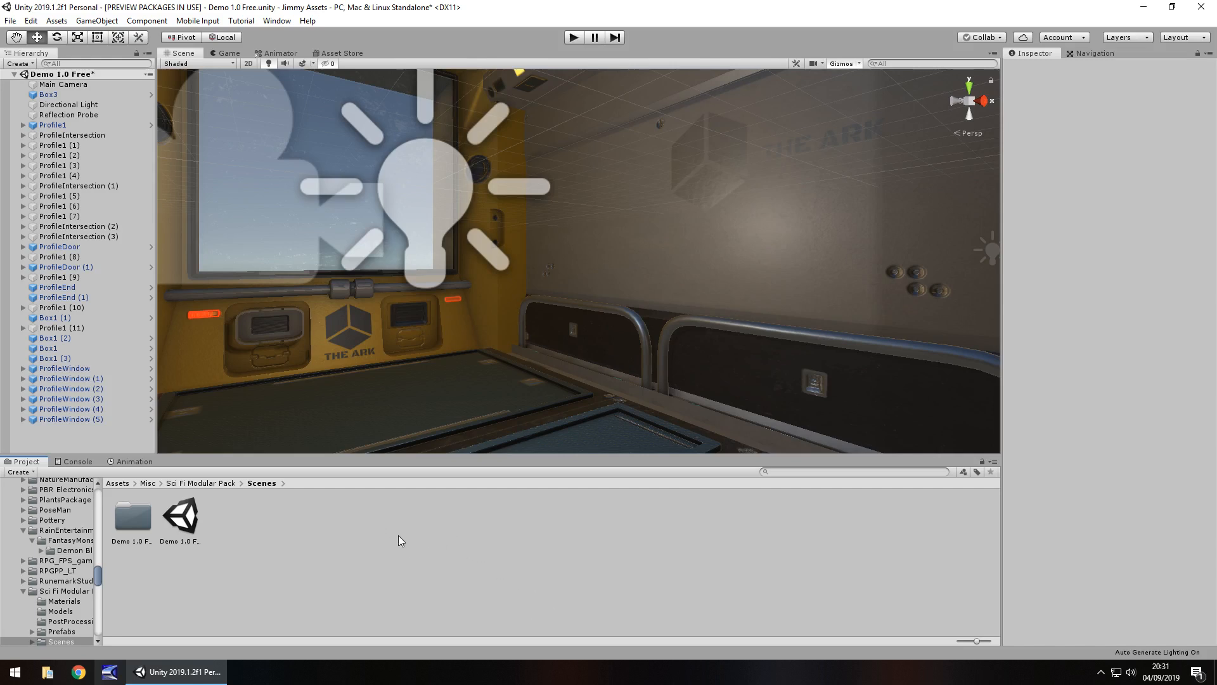
pyautogui.moveTo(403, 357)
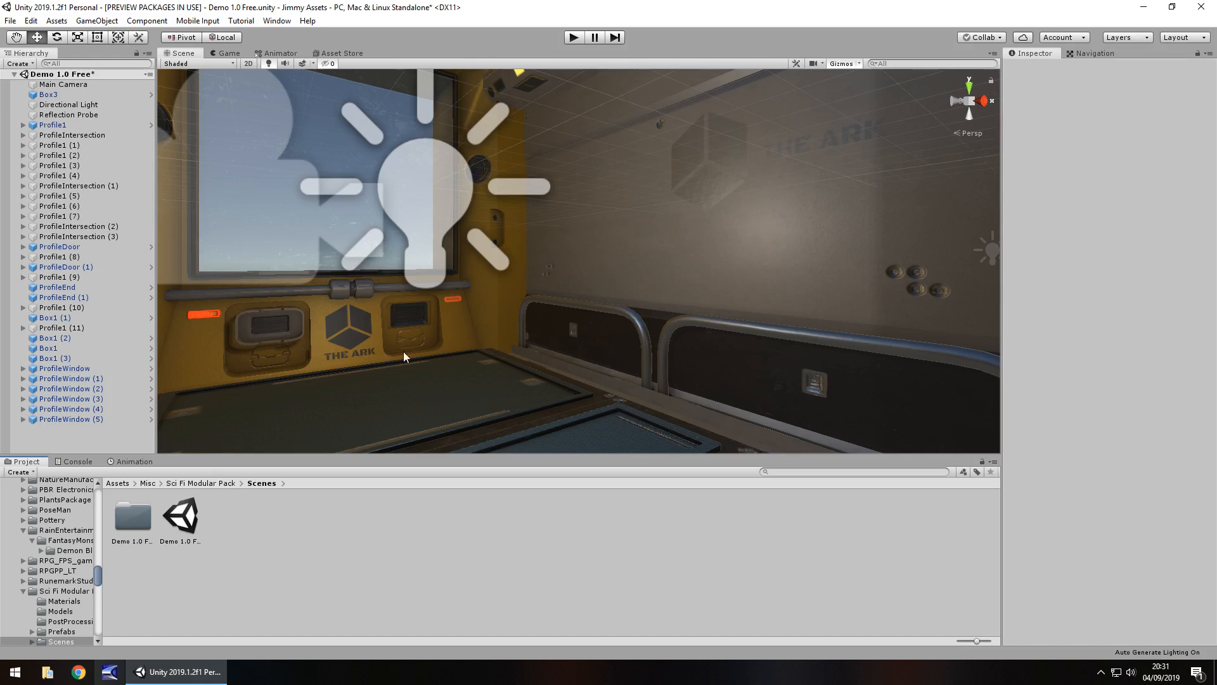
pyautogui.moveTo(376, 366)
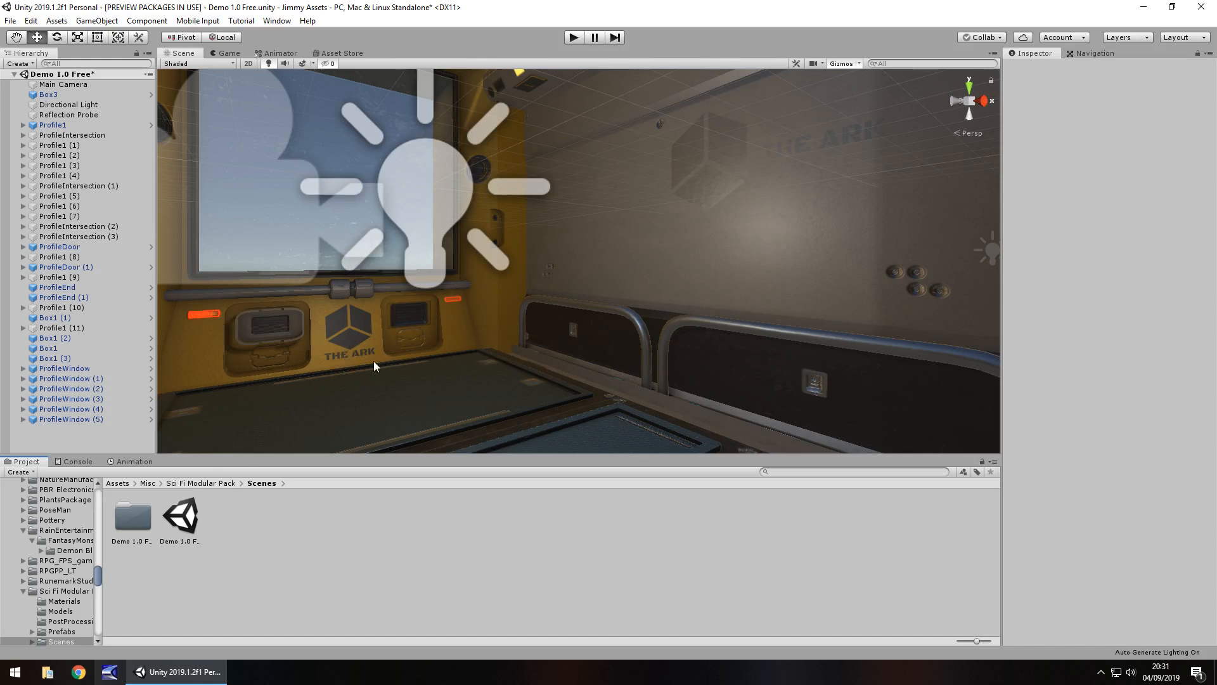
pyautogui.moveTo(486, 334)
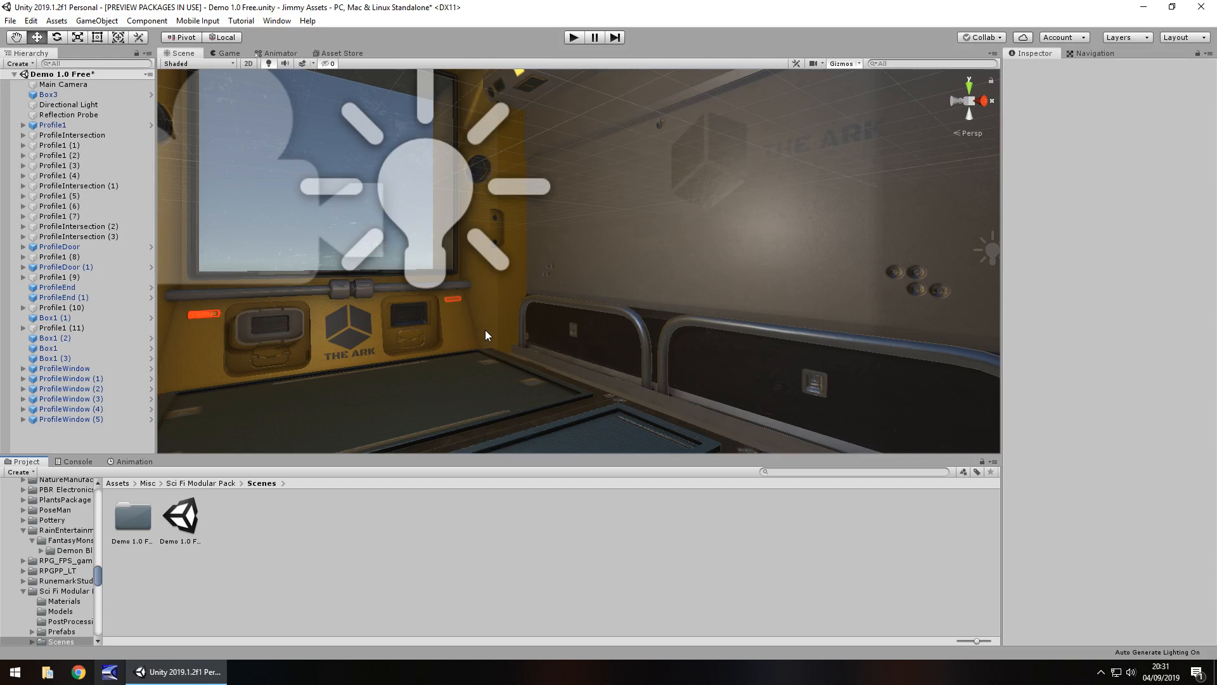
pyautogui.moveTo(548, 282)
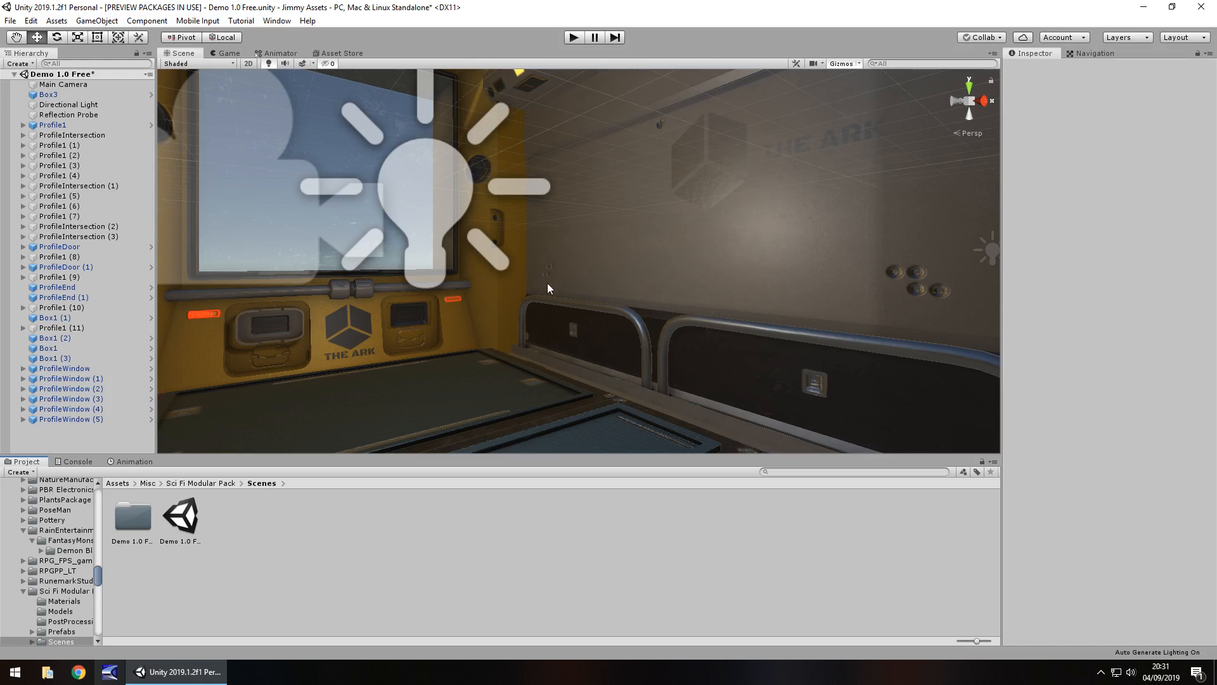
pyautogui.moveTo(447, 376)
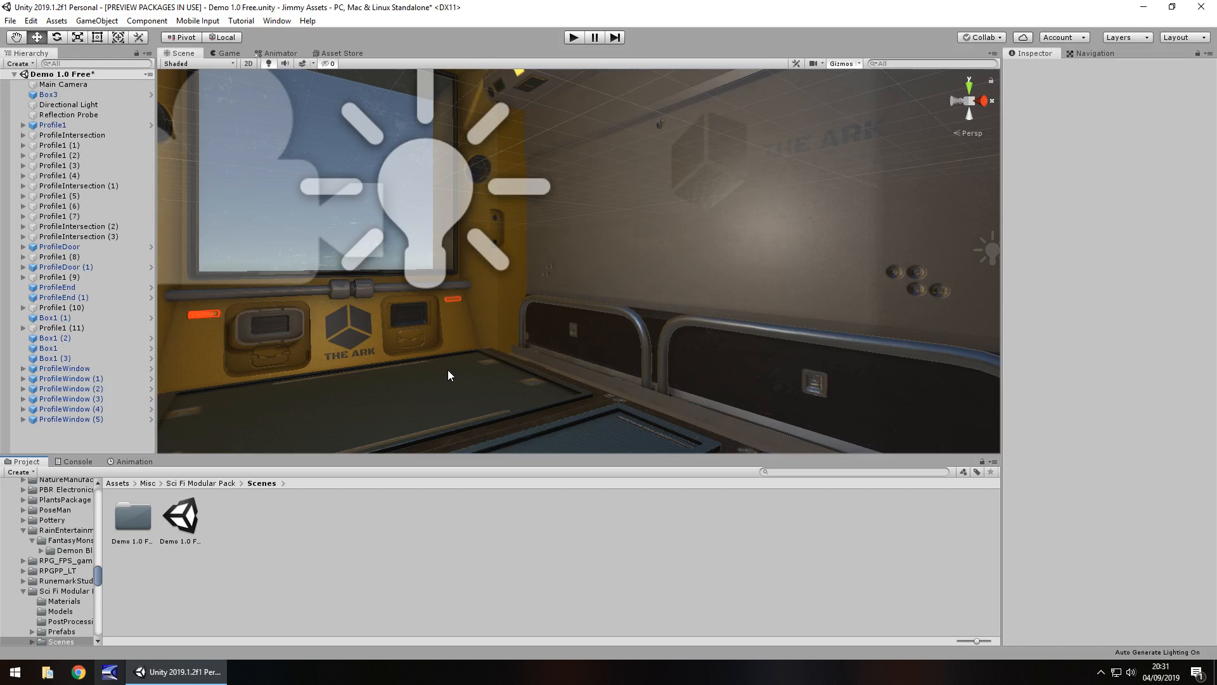
pyautogui.moveTo(502, 391)
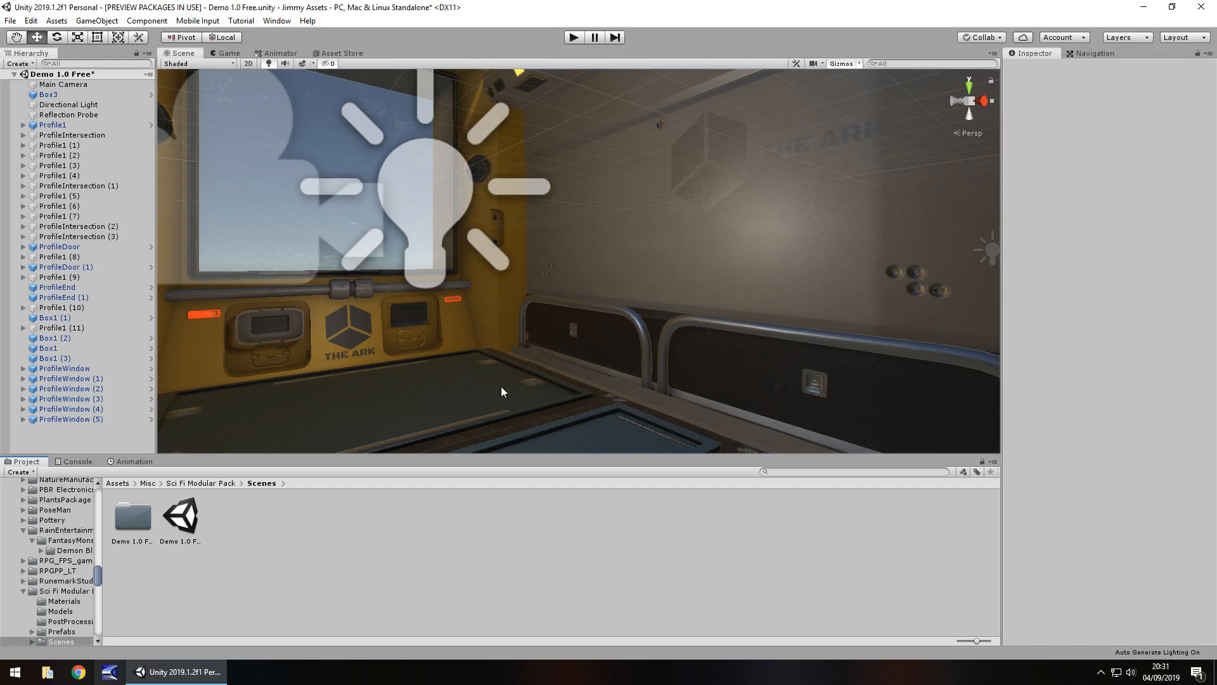
pyautogui.moveTo(502, 109)
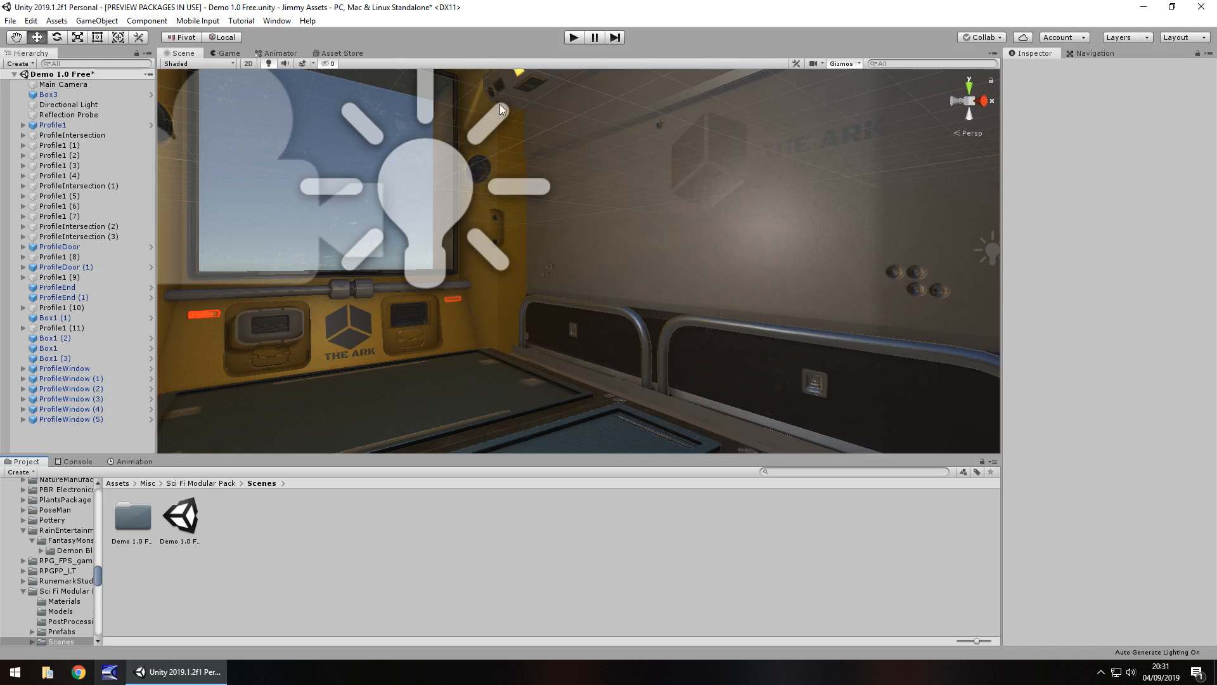
pyautogui.moveTo(380, 369)
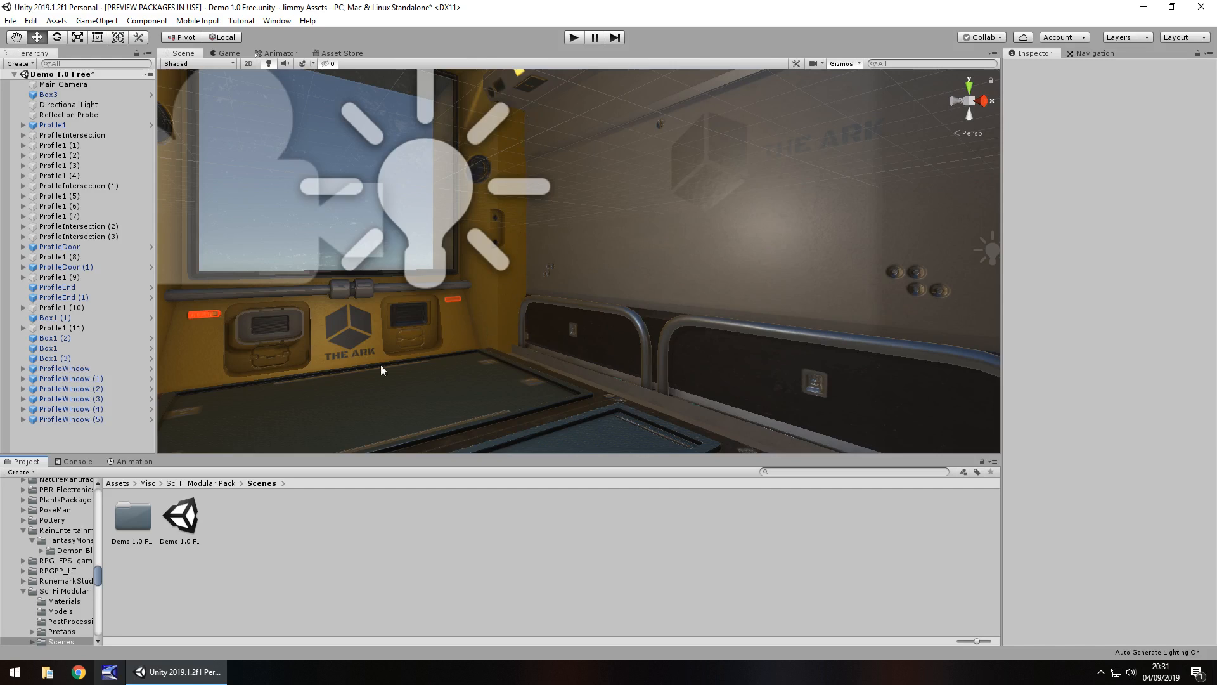
pyautogui.moveTo(478, 383)
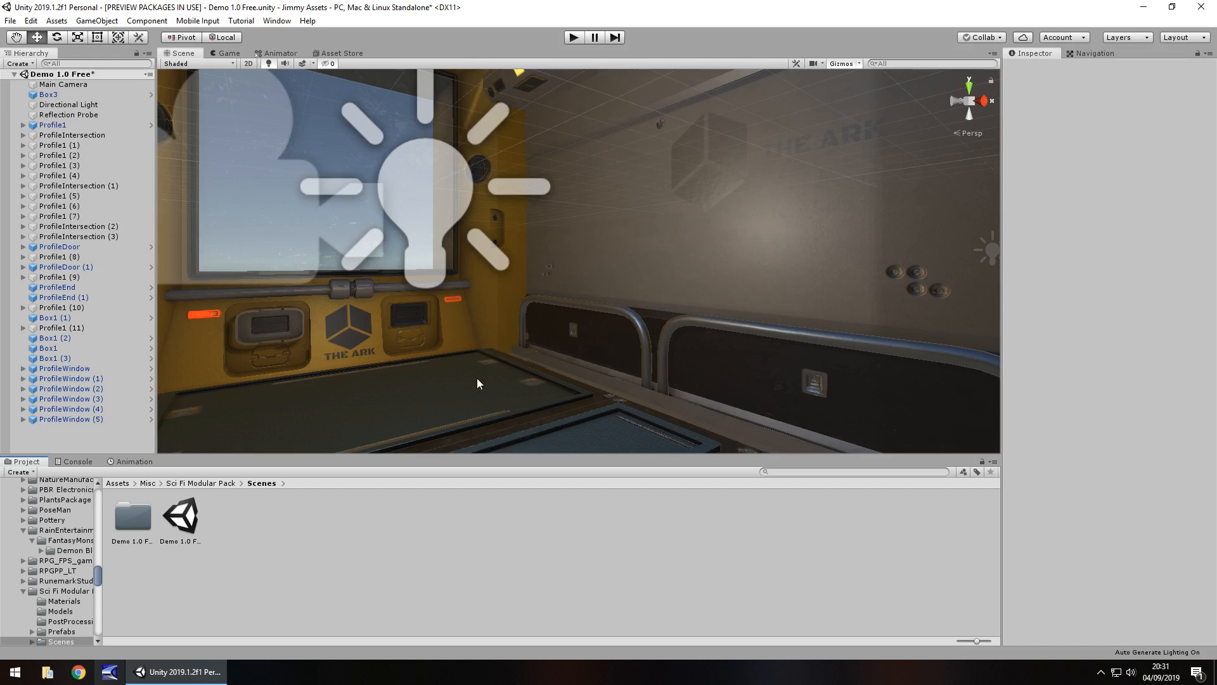
pyautogui.moveTo(487, 389)
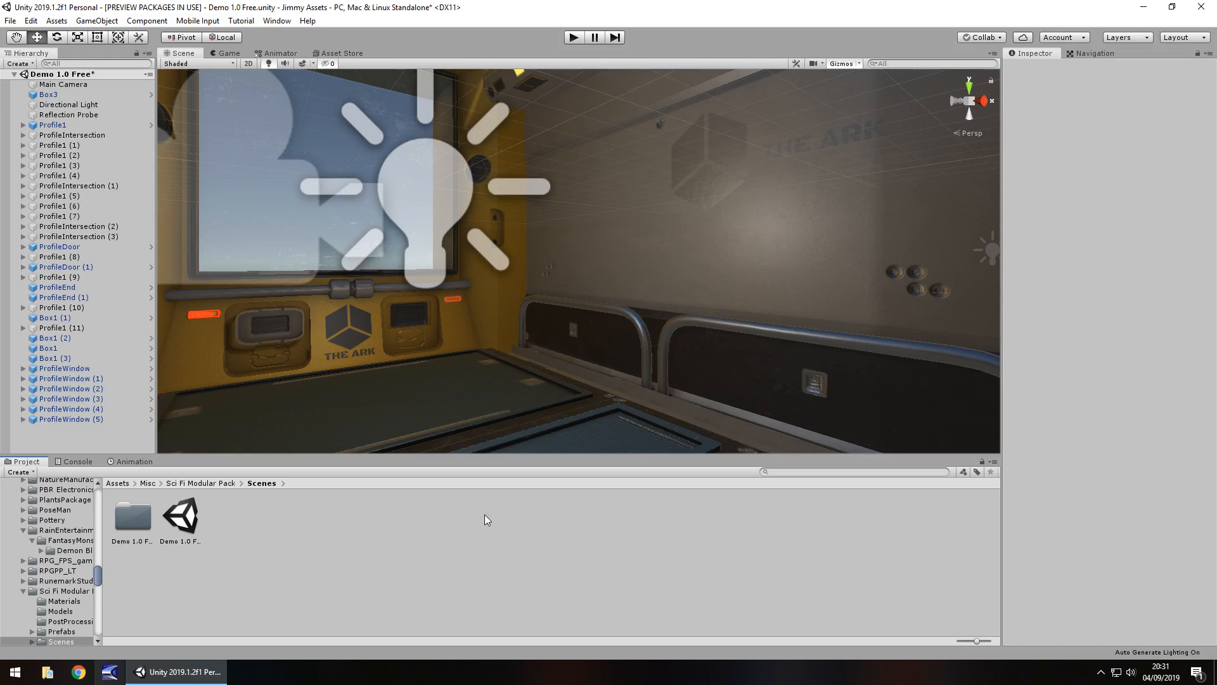
pyautogui.moveTo(250, 548)
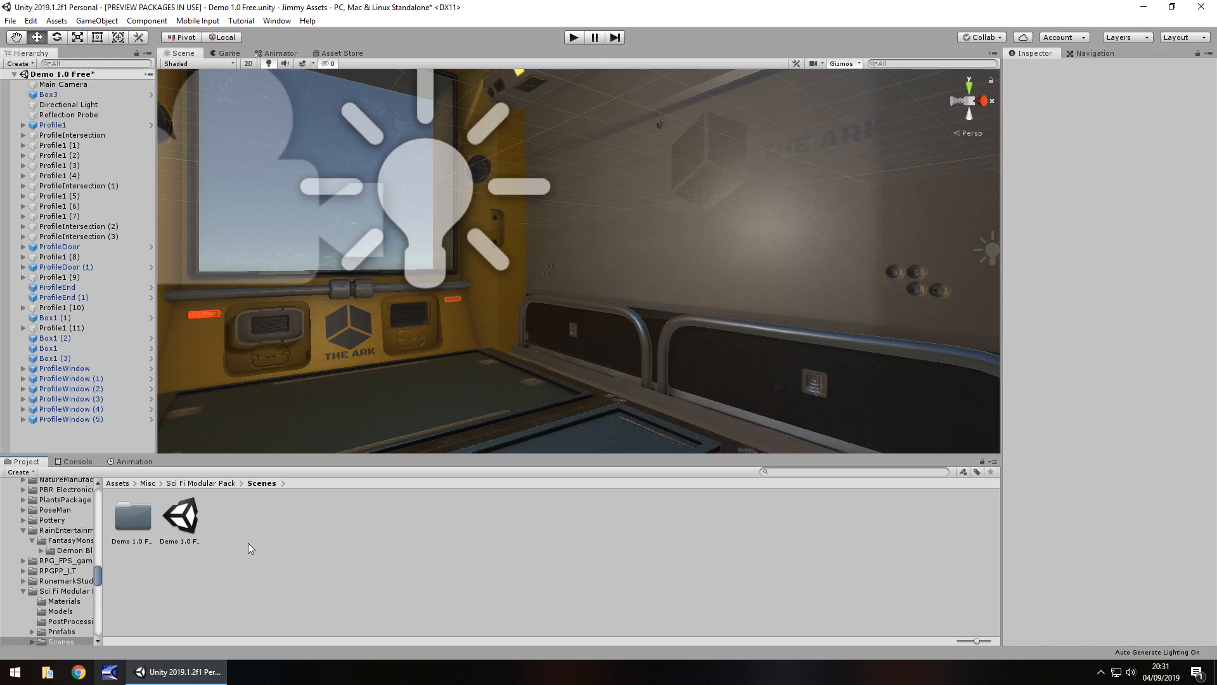
pyautogui.moveTo(236, 538)
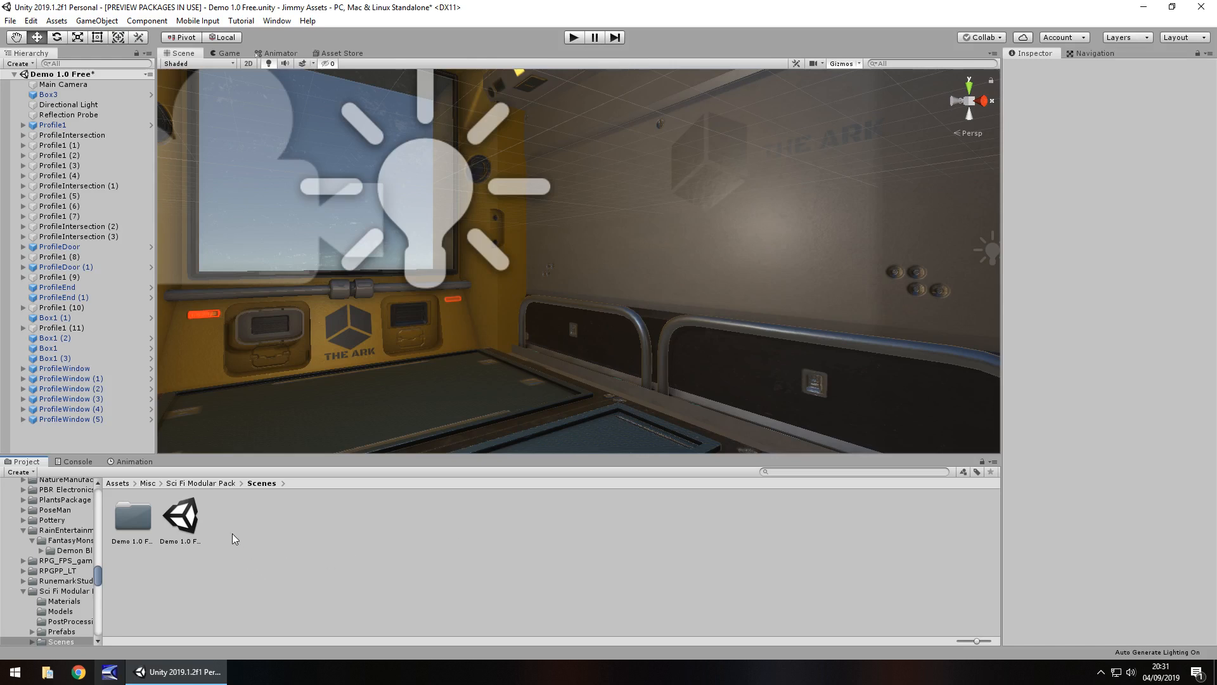
pyautogui.moveTo(245, 534)
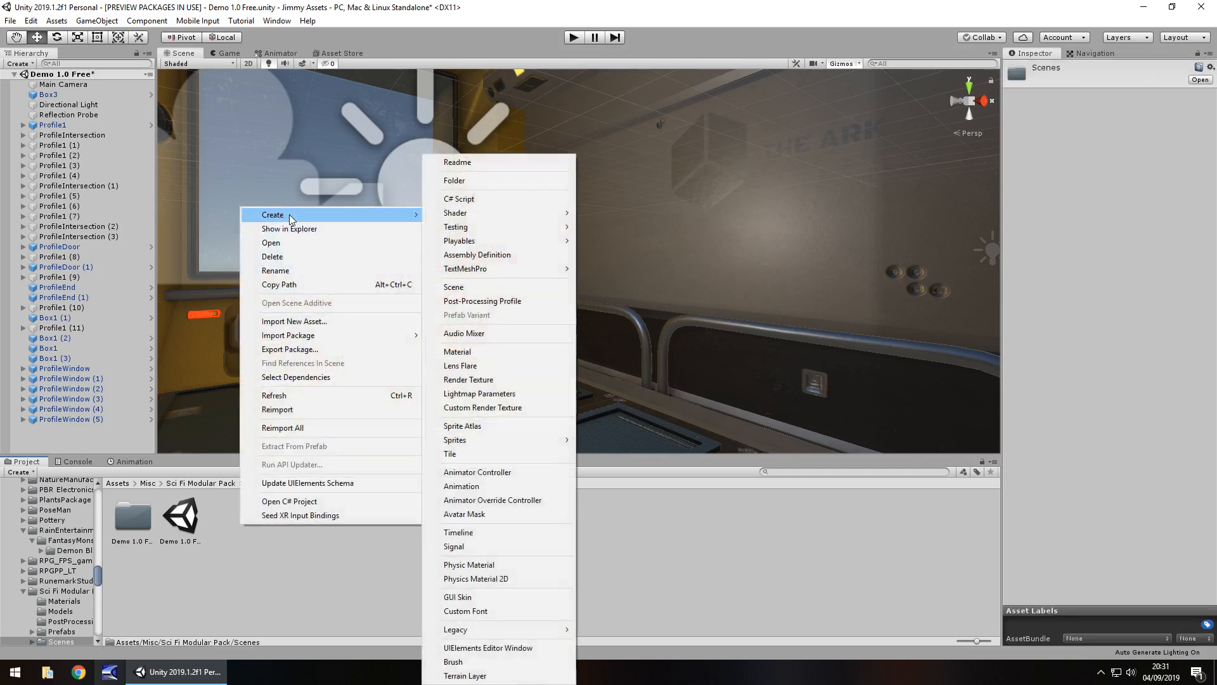
pyautogui.moveTo(482, 300)
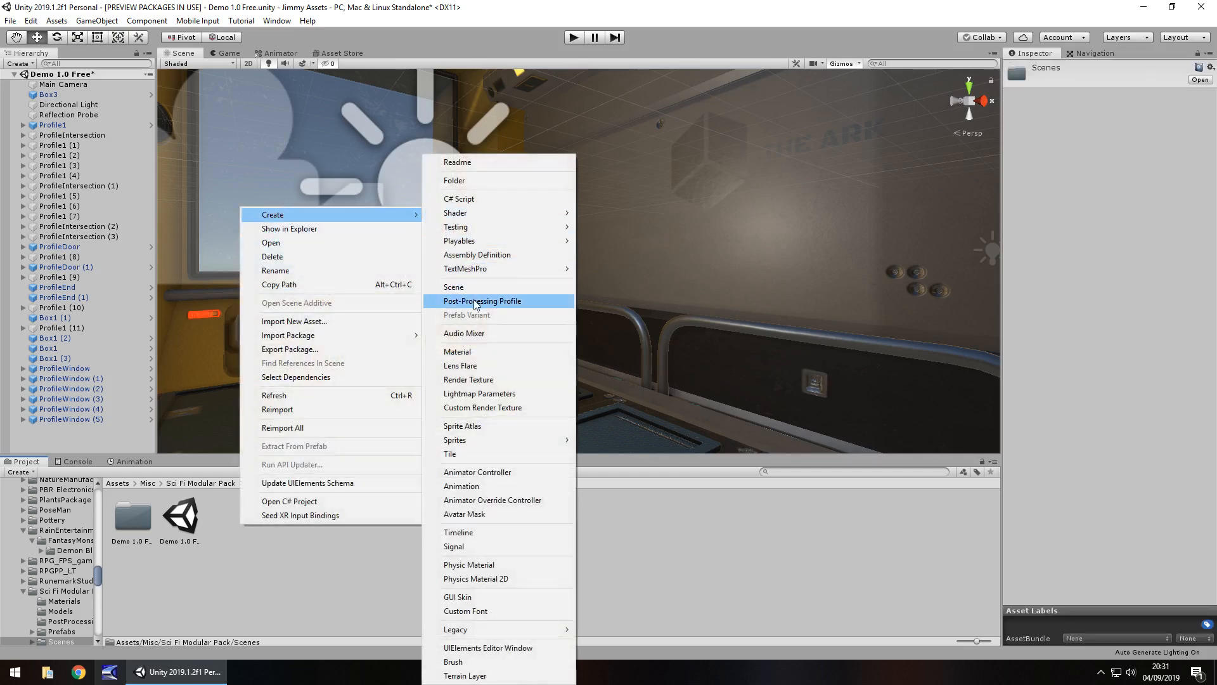
# Create a new Post-Processing Profile asset in the Scenes folder and fold away its Fog section
pyautogui.click(481, 300)
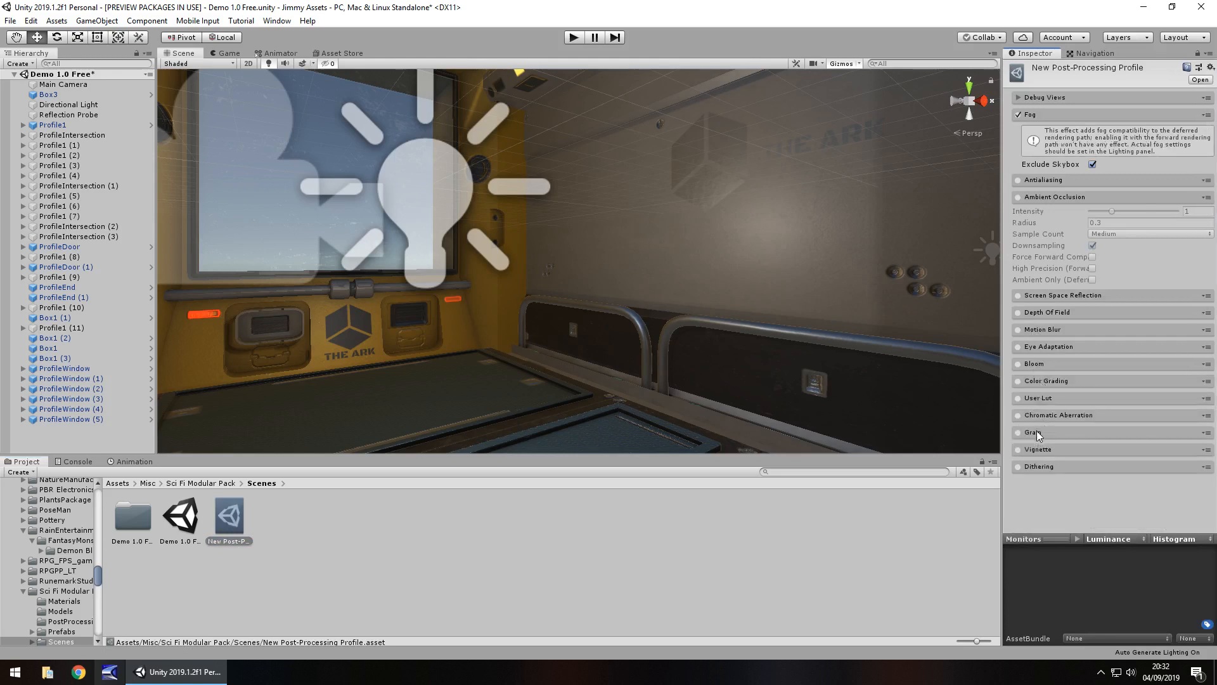
pyautogui.click(1018, 114)
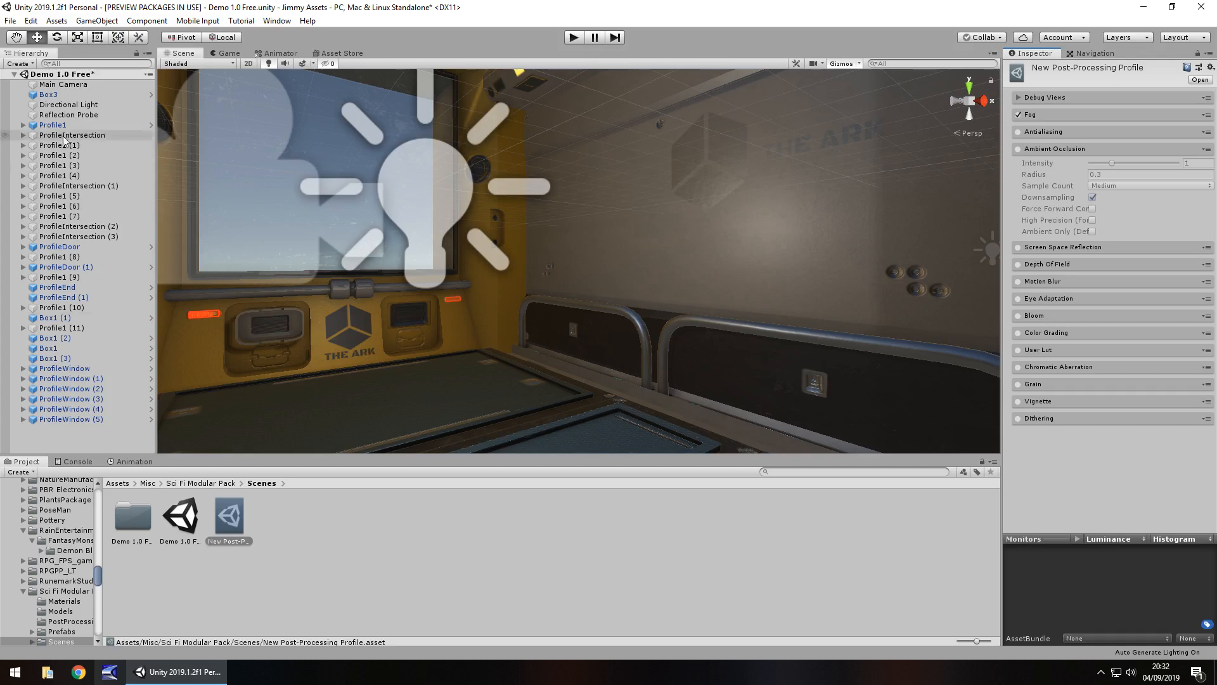
# Assign the New Post-Processing Profile to the Main Camera's Post Processing Behaviour and reselect the profile
pyautogui.click(63, 84)
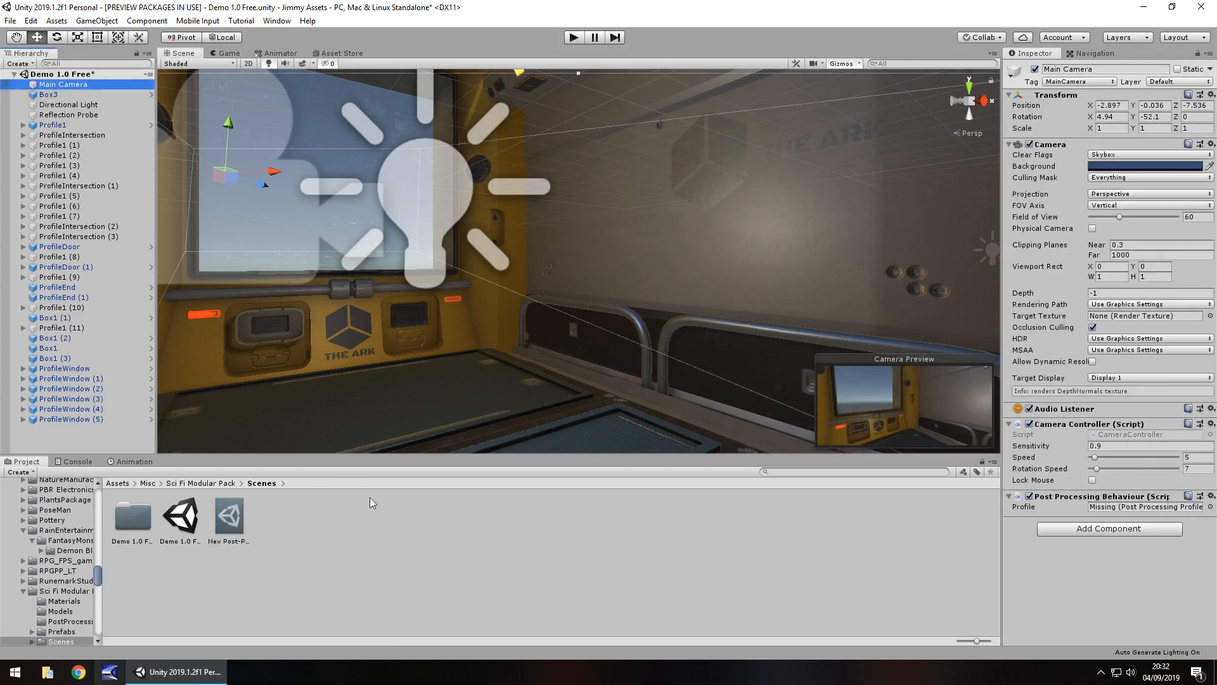
pyautogui.click(1141, 506)
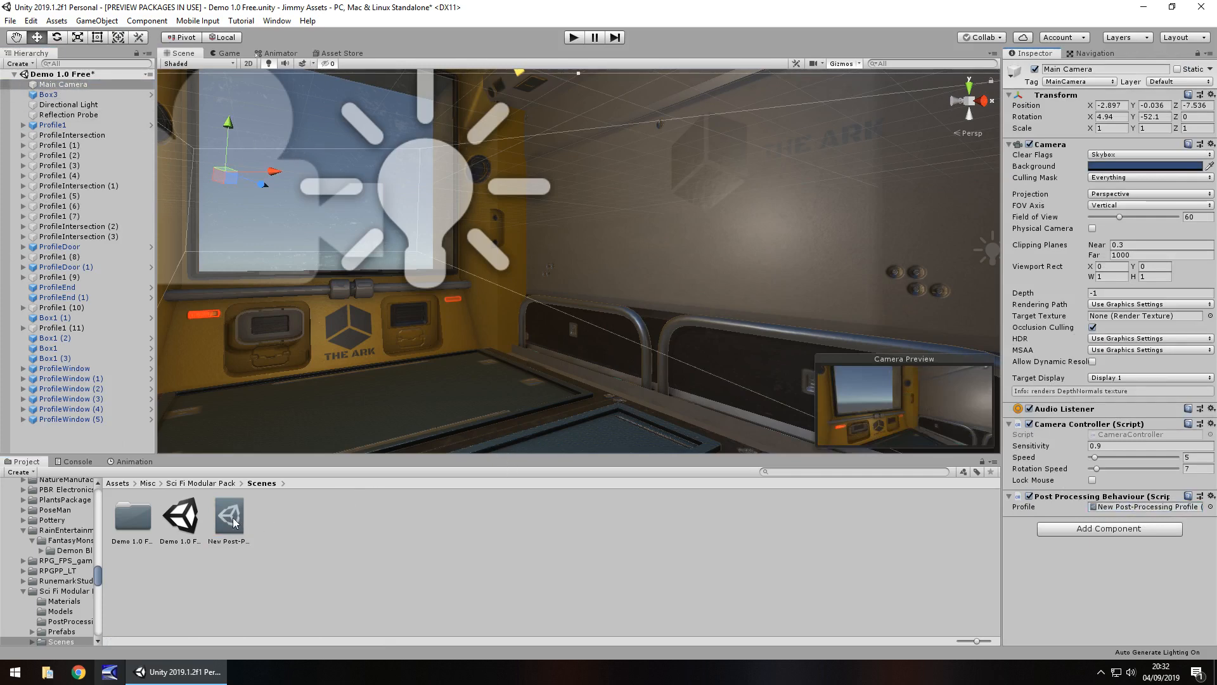
pyautogui.click(229, 515)
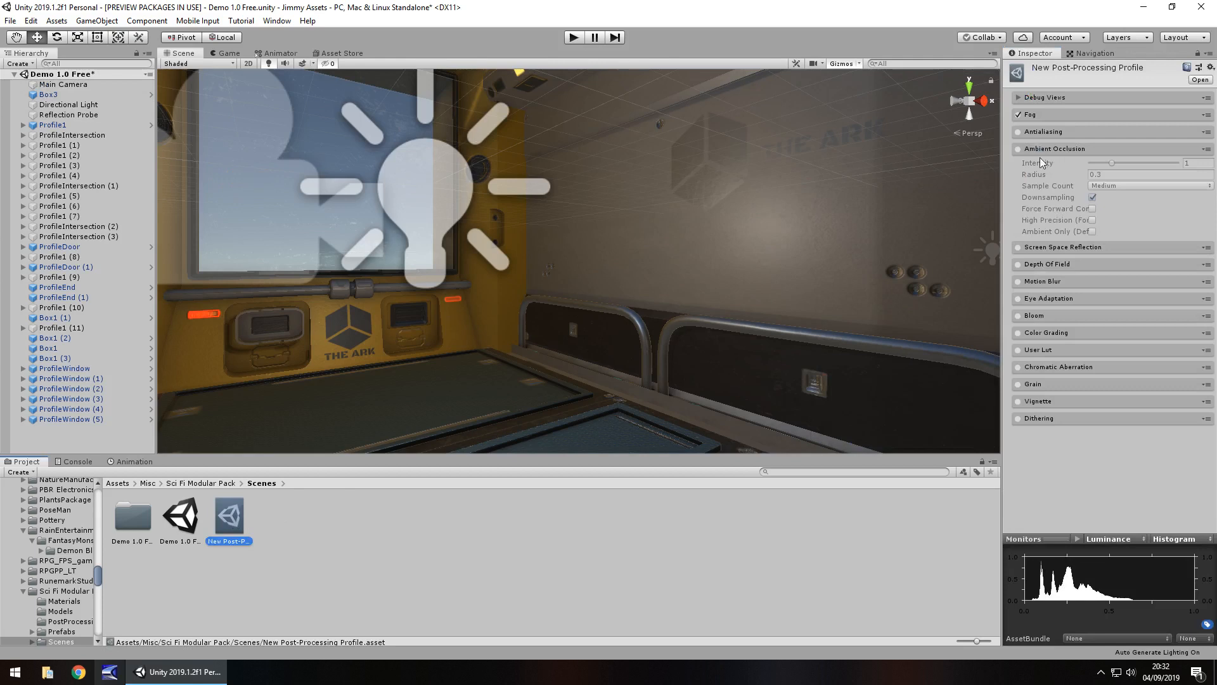
pyautogui.moveTo(1042, 163)
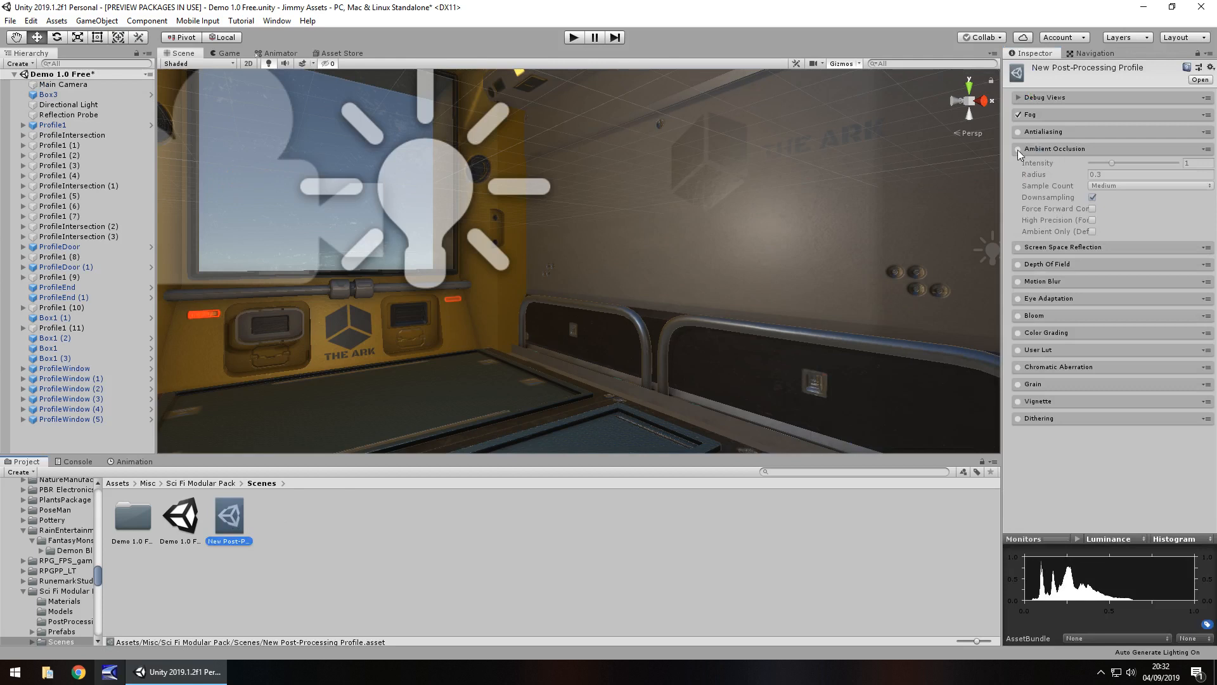
# Enable Ambient Occlusion in the profile and raise its Intensity to 4
pyautogui.click(1008, 148)
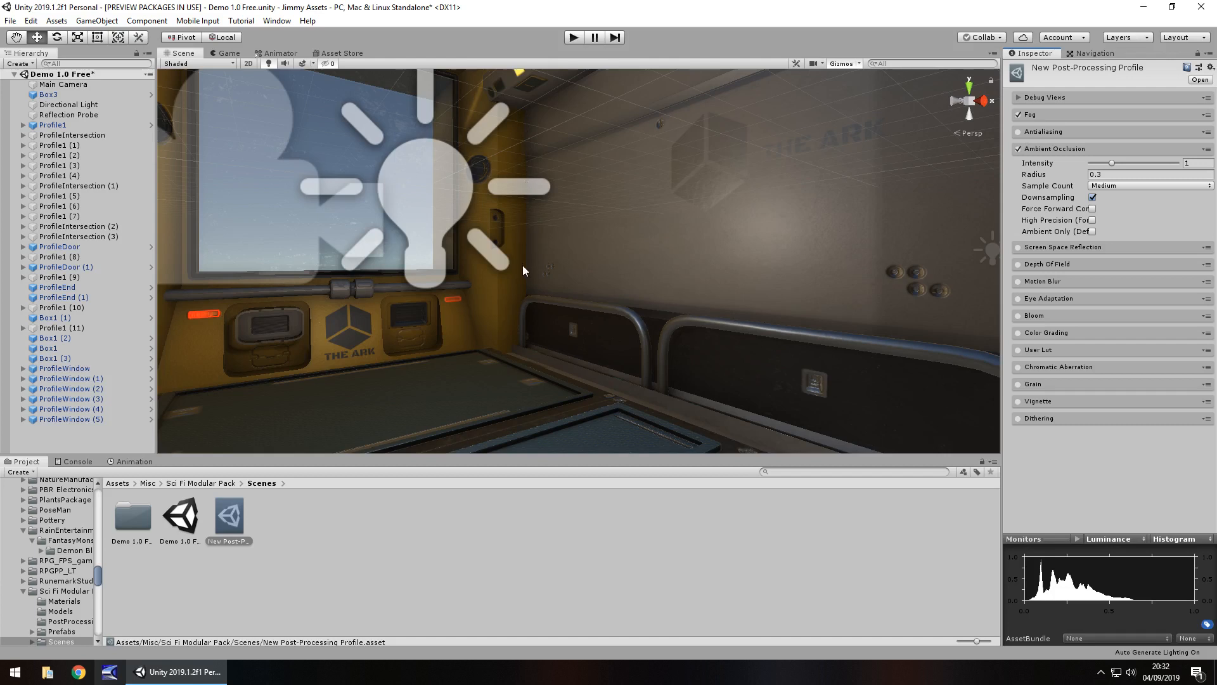
pyautogui.moveTo(520, 296)
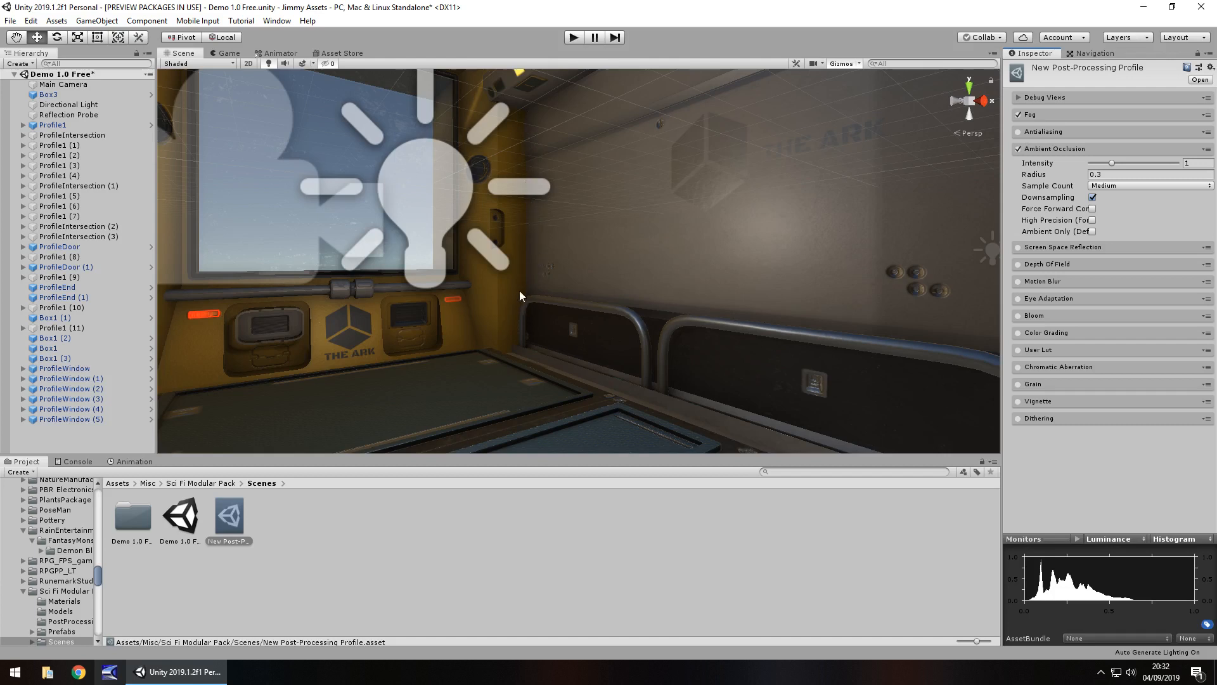
pyautogui.moveTo(666, 233)
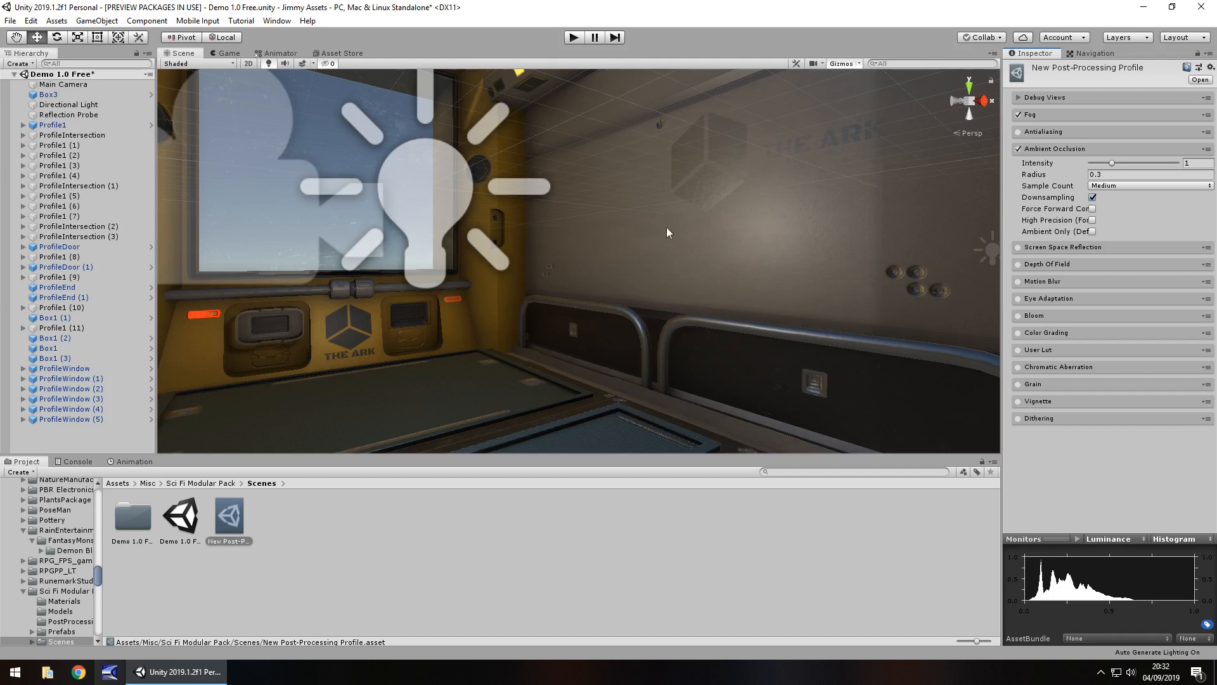
pyautogui.moveTo(742, 213)
pyautogui.write('4')
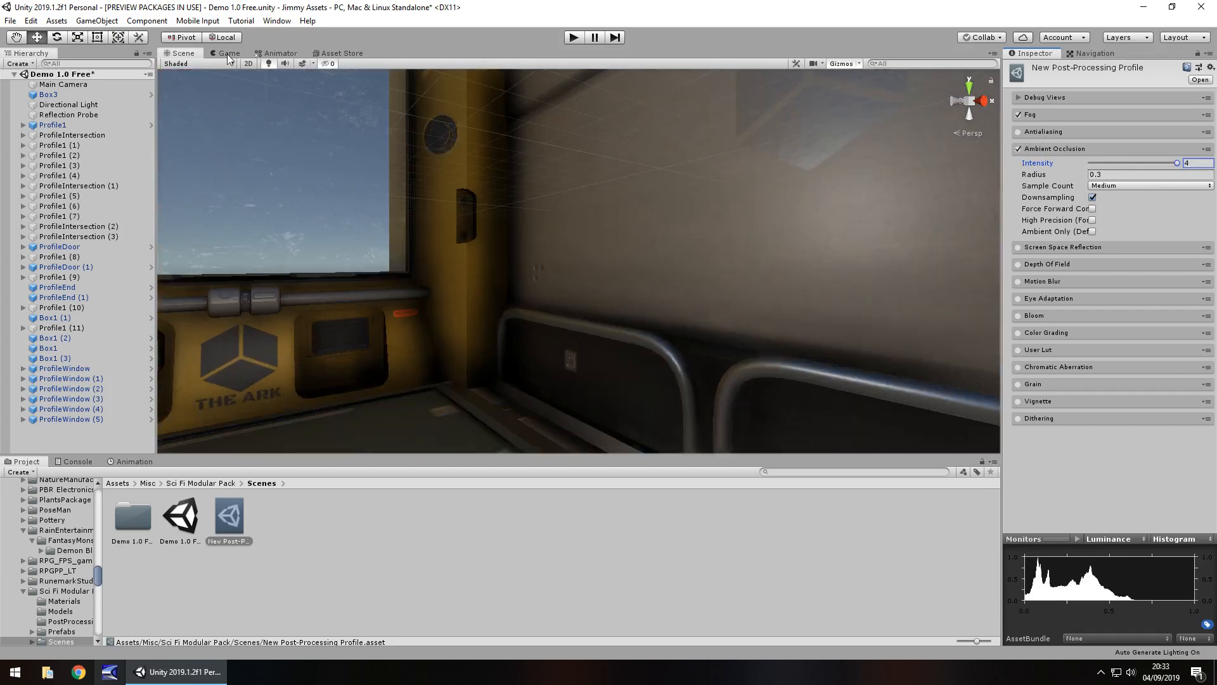
# View through the game camera, try a larger AO radius, then restore Radius 0.3 with Intensity 1
pyautogui.click(228, 53)
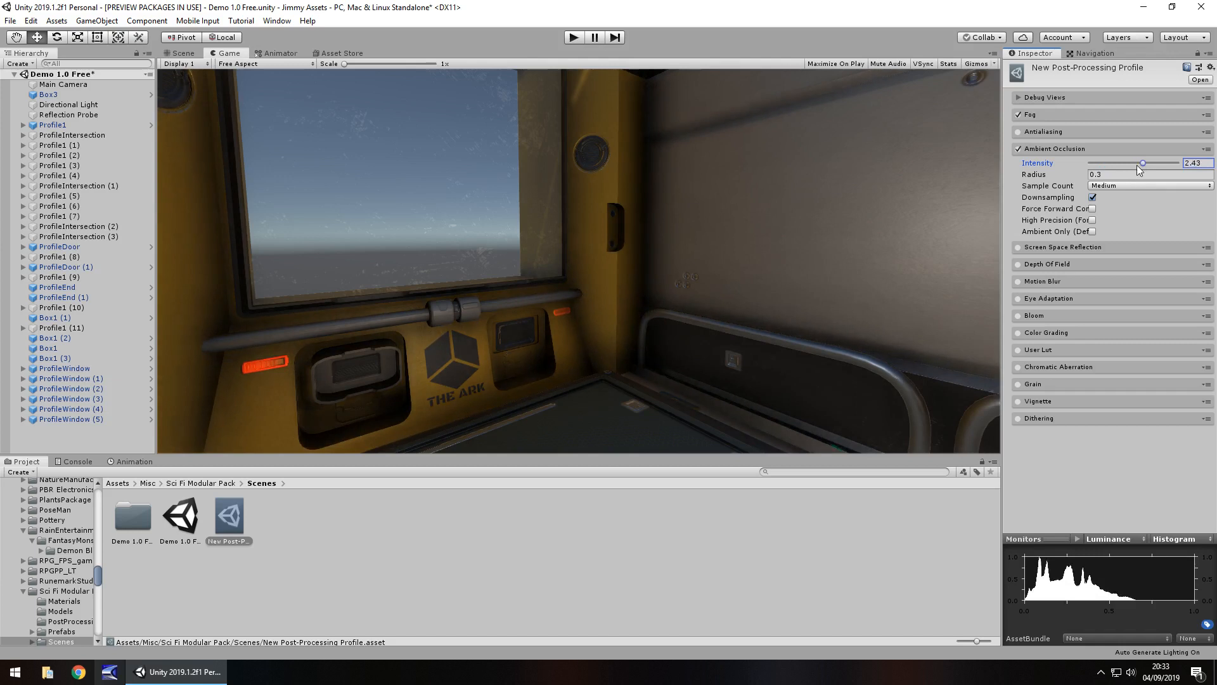
pyautogui.moveTo(1139, 167)
pyautogui.write('2')
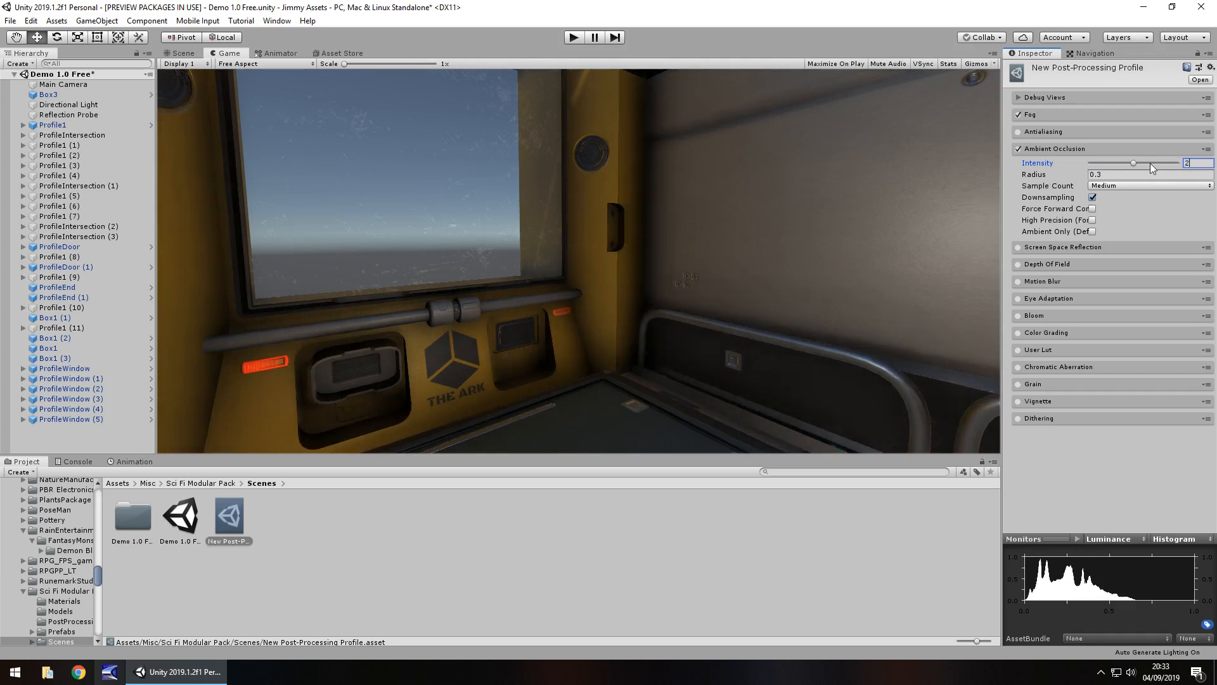
pyautogui.moveTo(1037, 178)
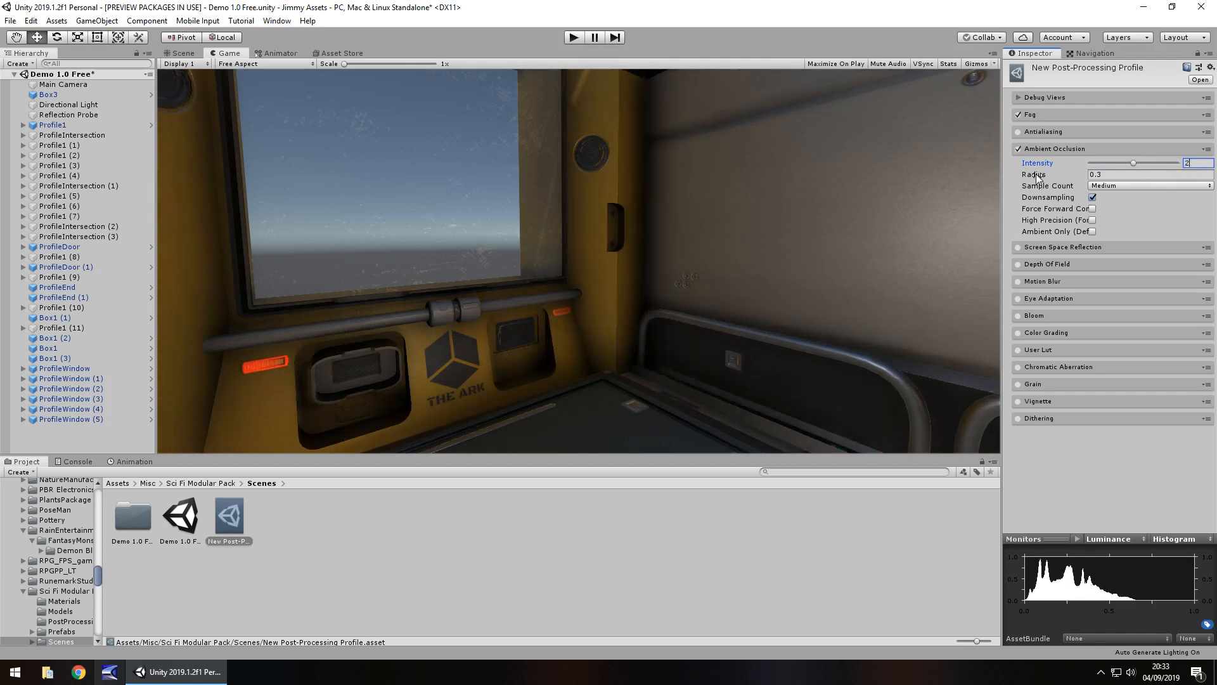
pyautogui.tripleClick(1148, 173)
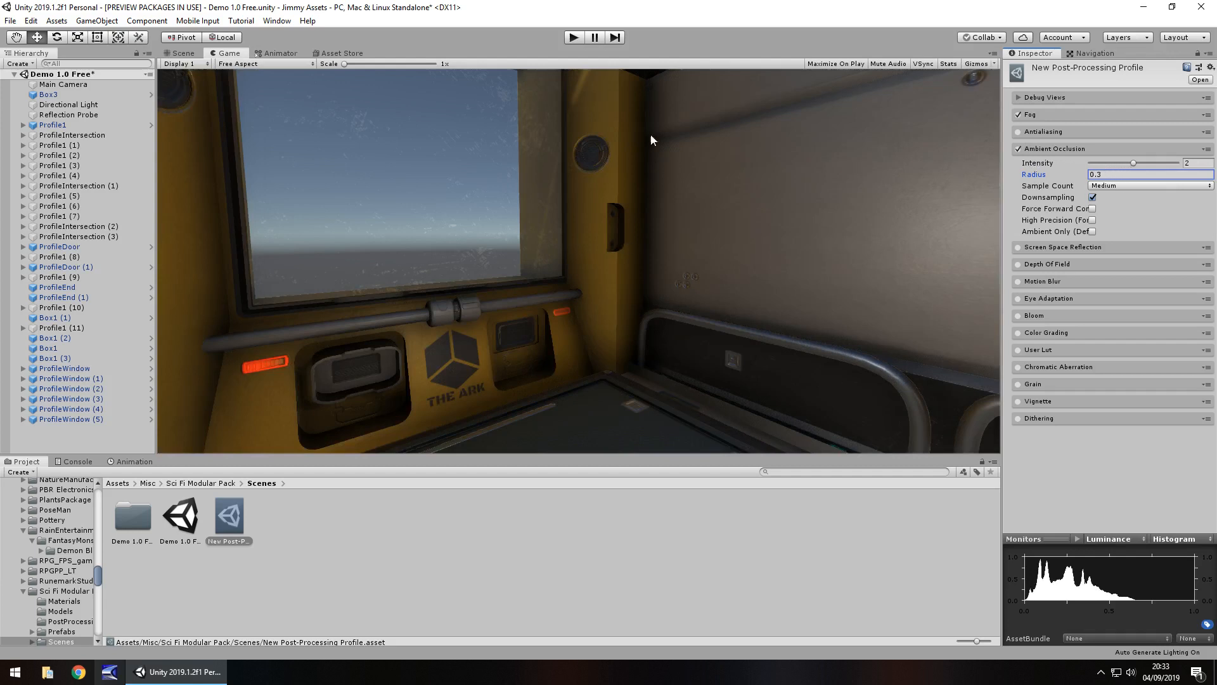
pyautogui.moveTo(641, 286)
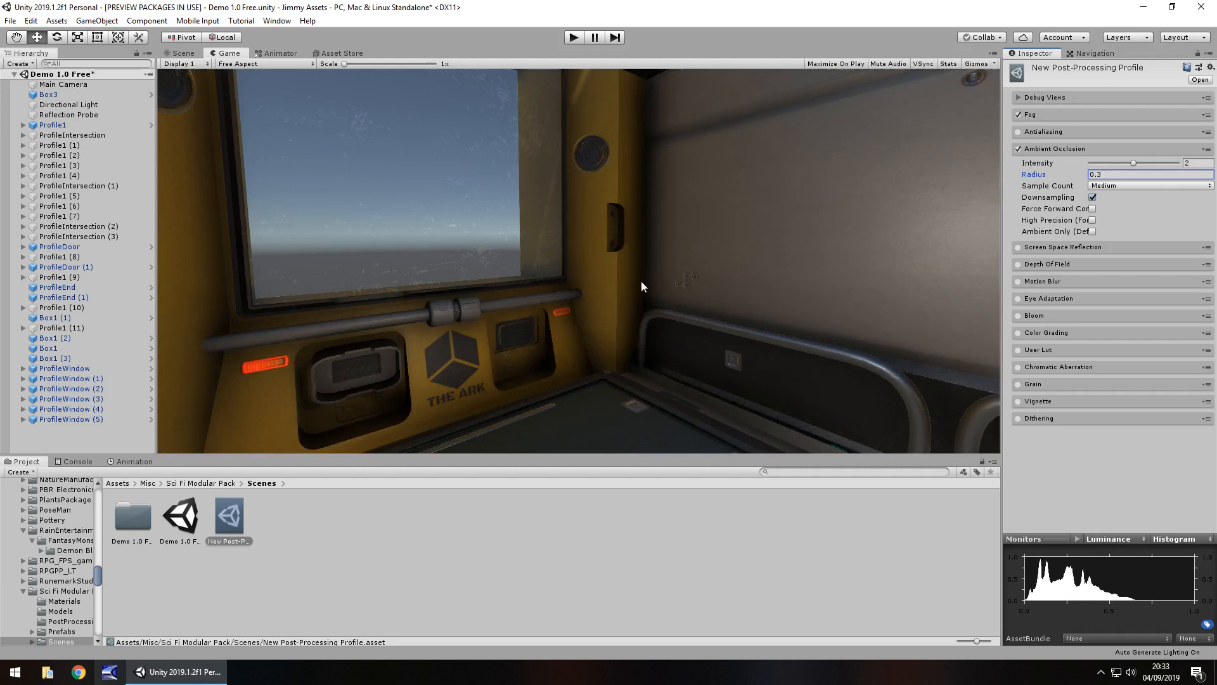
pyautogui.moveTo(1044, 176)
pyautogui.write('0.52')
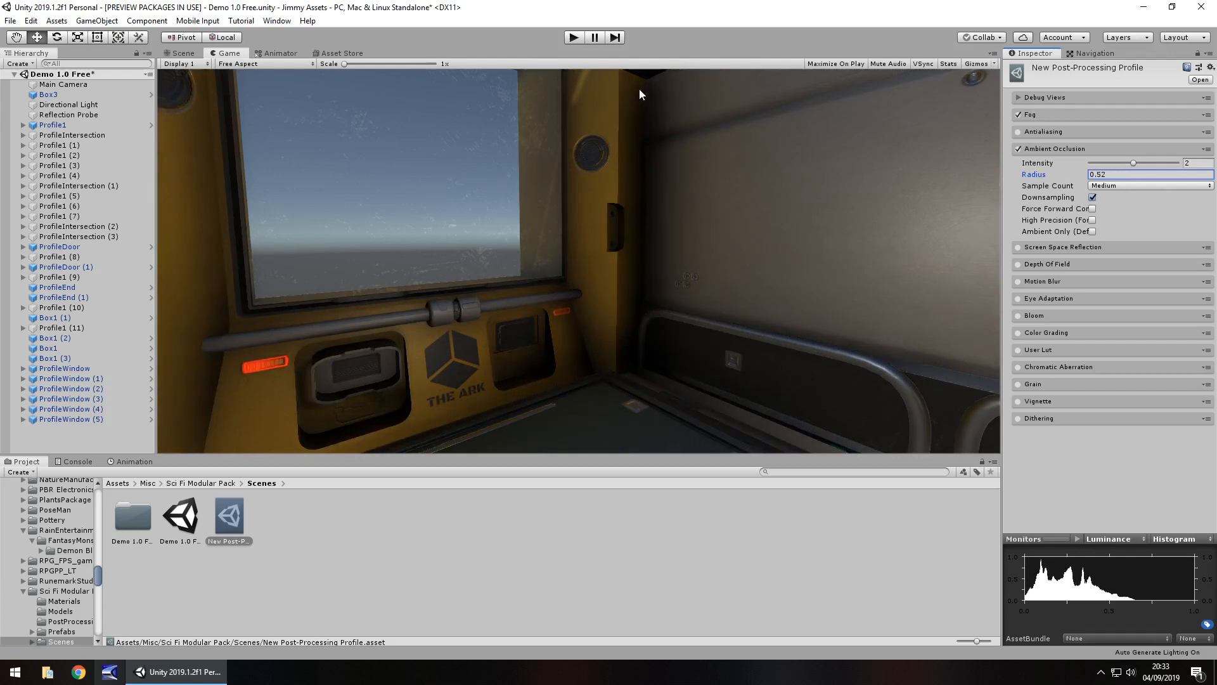
pyautogui.moveTo(620, 353)
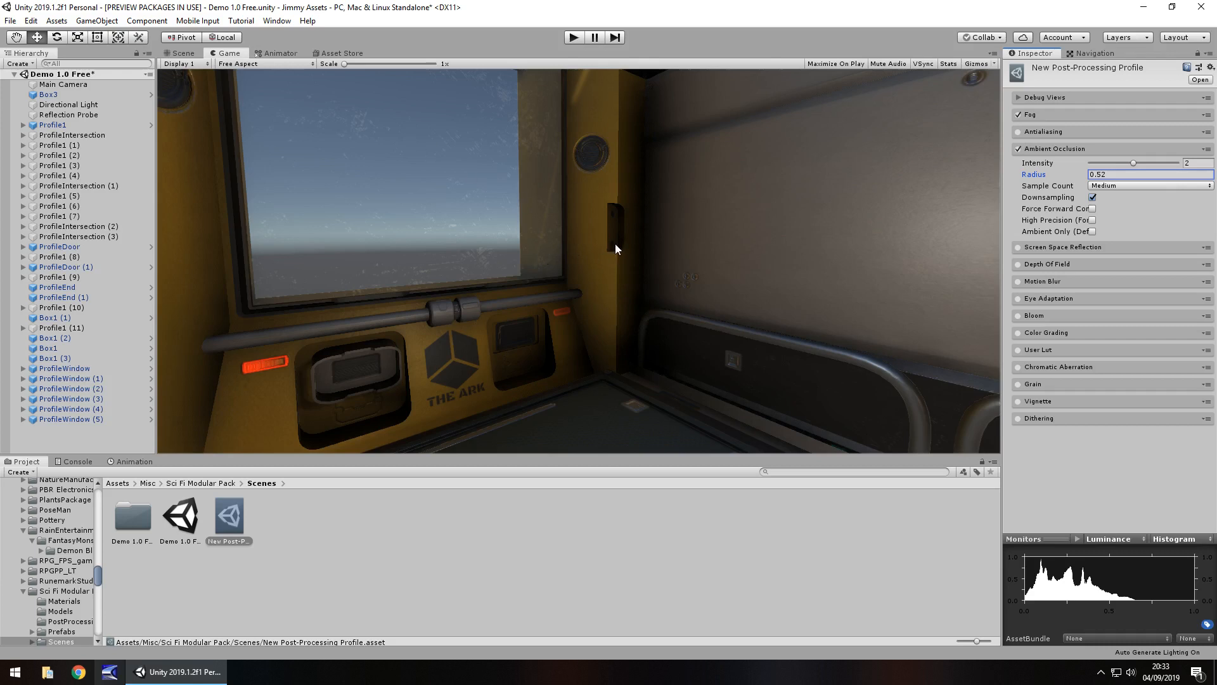
pyautogui.moveTo(565, 160)
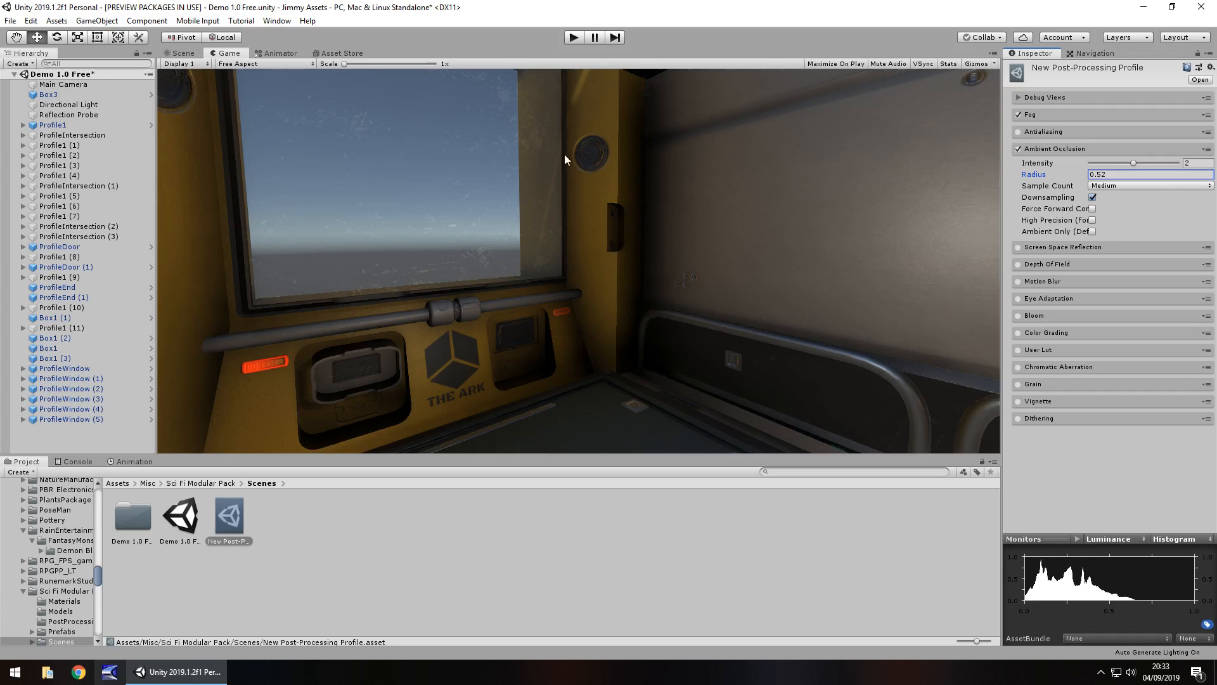
pyautogui.moveTo(696, 128)
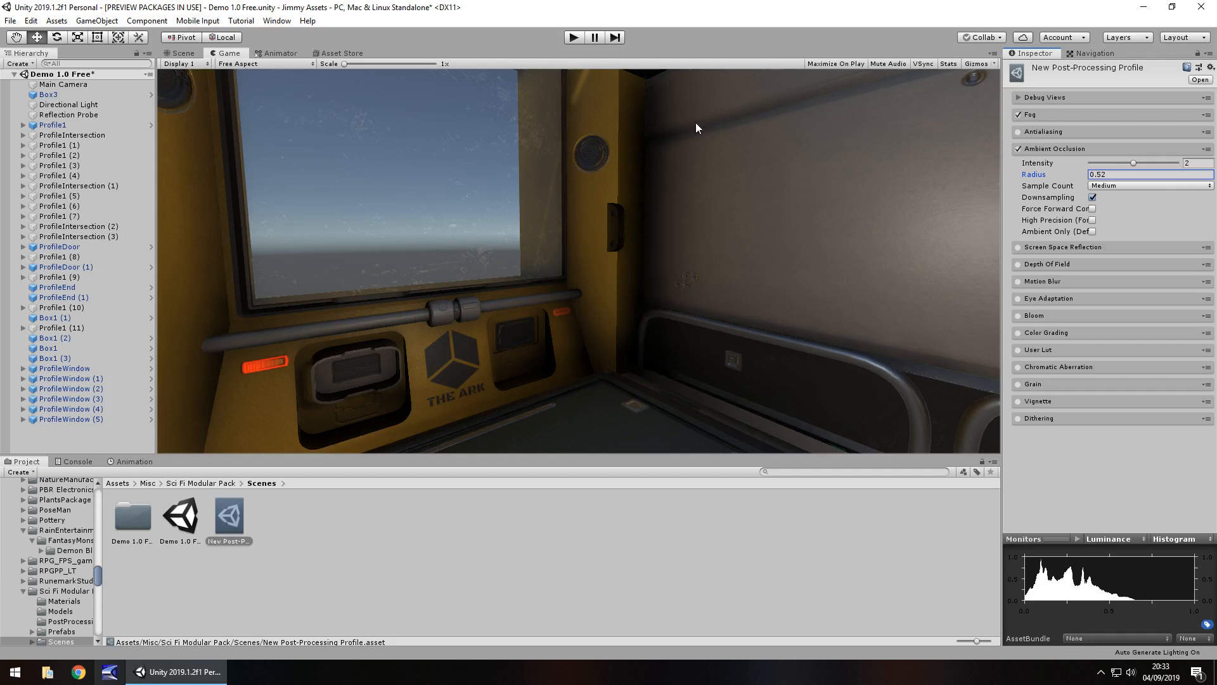
pyautogui.moveTo(654, 315)
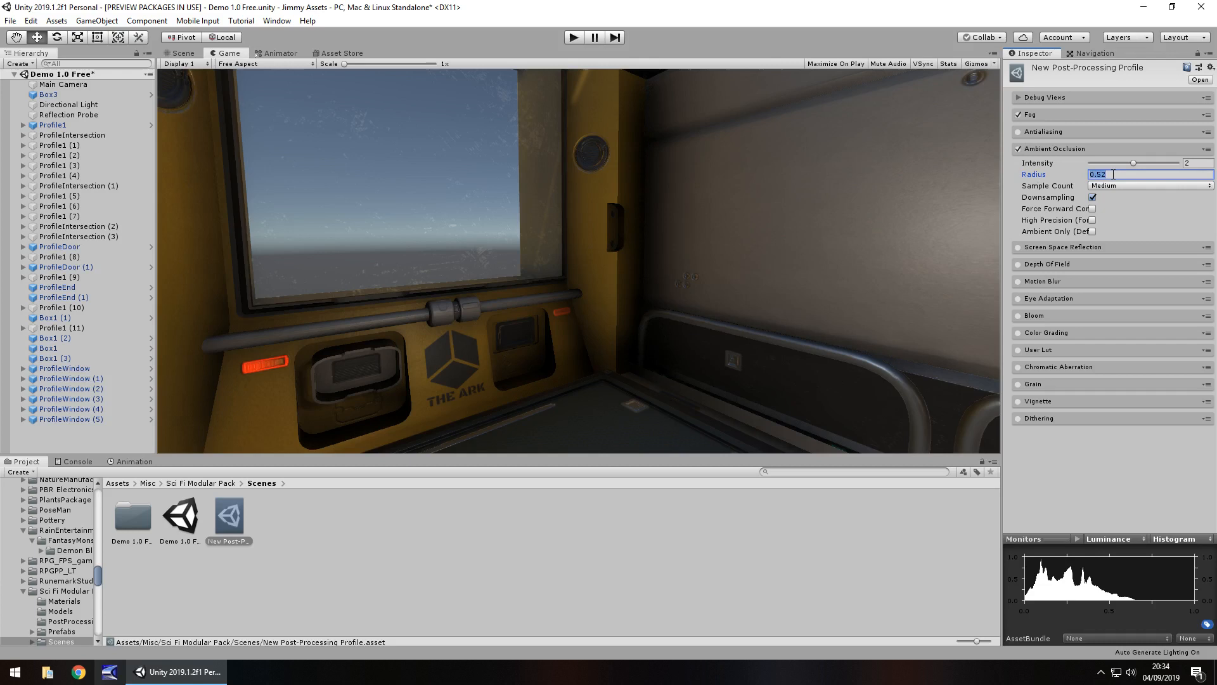
pyautogui.write('0.3')
pyautogui.click(1198, 162)
pyautogui.write('1')
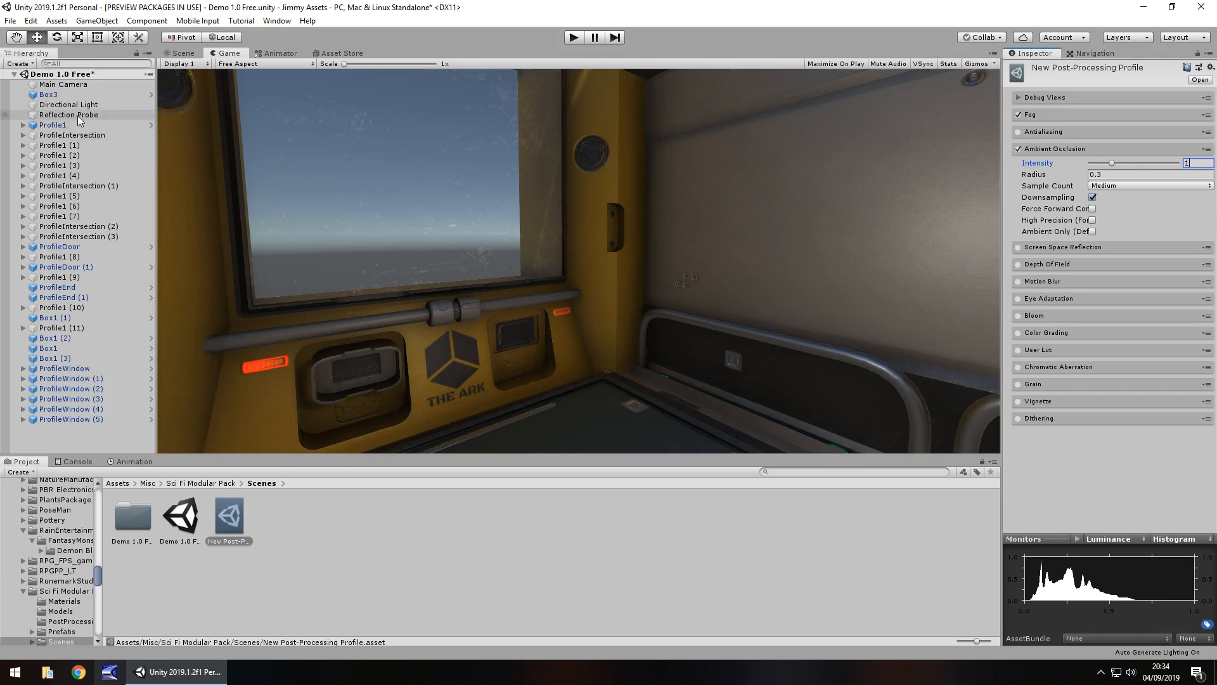
# Disable the Directional Light, then return to the Main Camera's post-processing profile settings
pyautogui.click(68, 104)
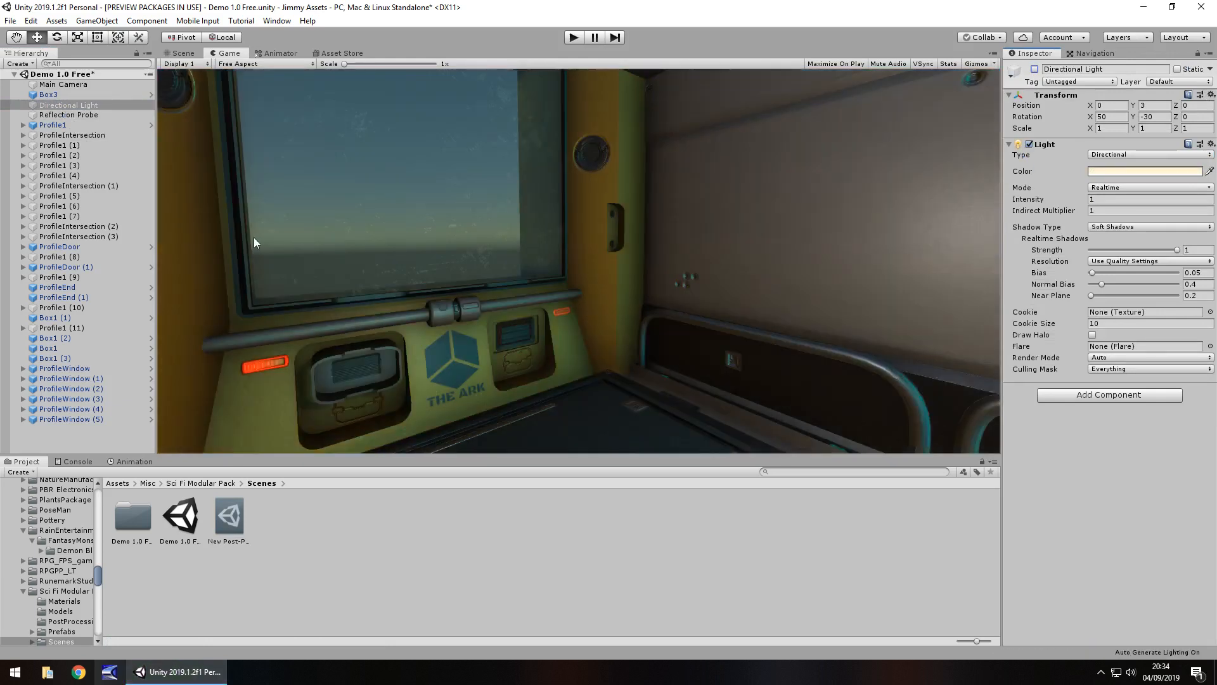
pyautogui.click(64, 84)
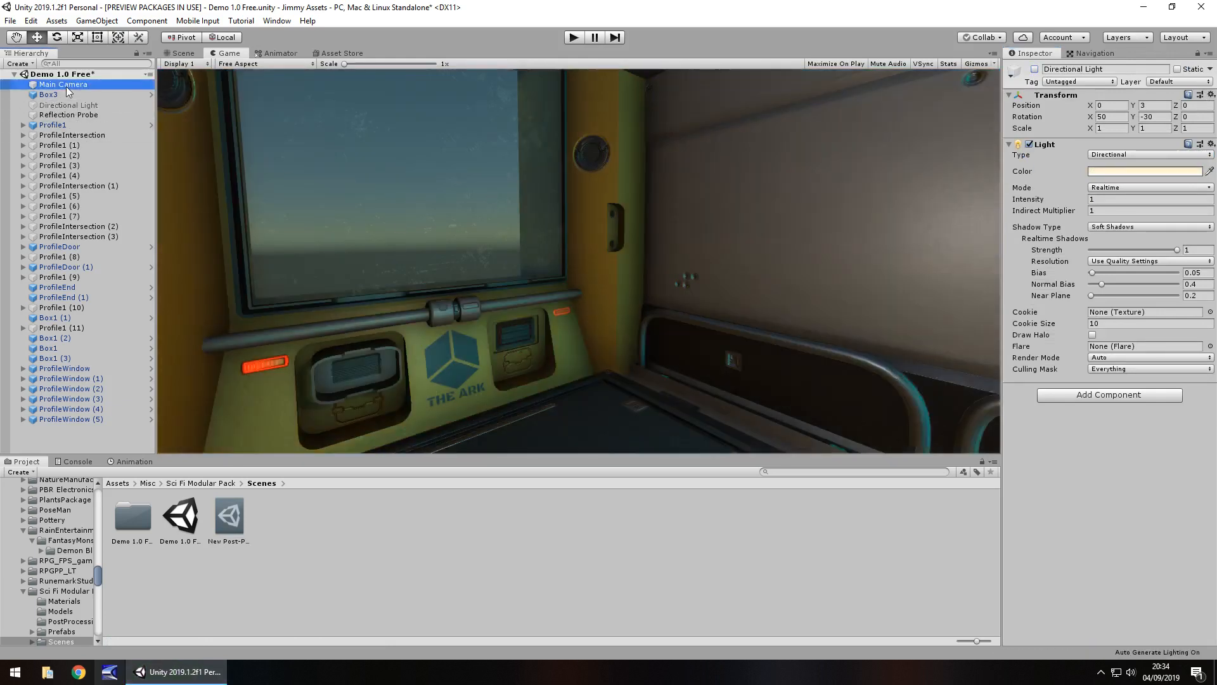
pyautogui.click(228, 514)
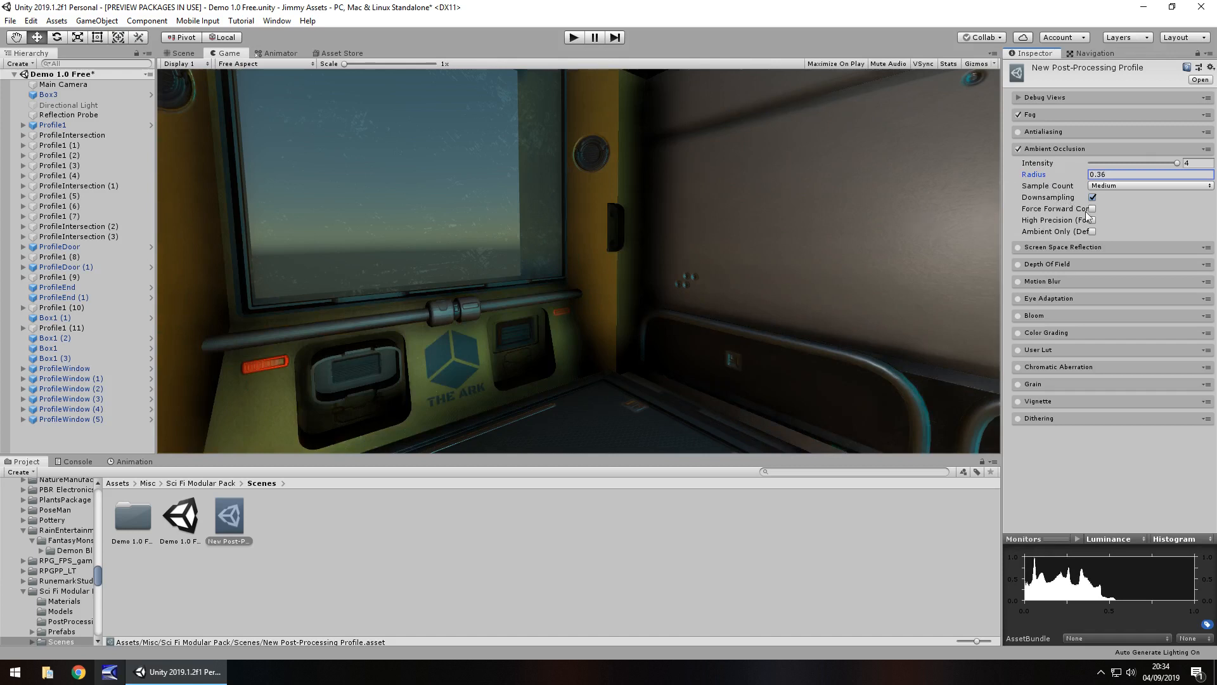
pyautogui.moveTo(1090, 233)
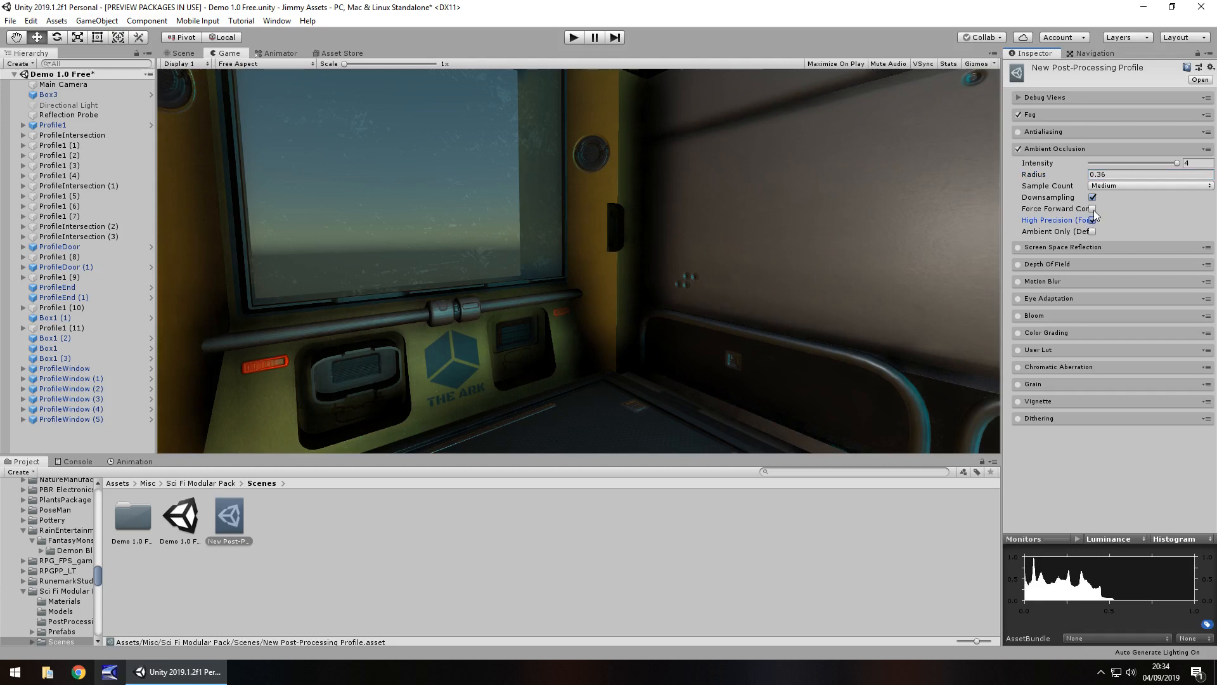
# Toggle Force Forward Compatibility and High Precision ambient occlusion on and back off
pyautogui.click(1091, 210)
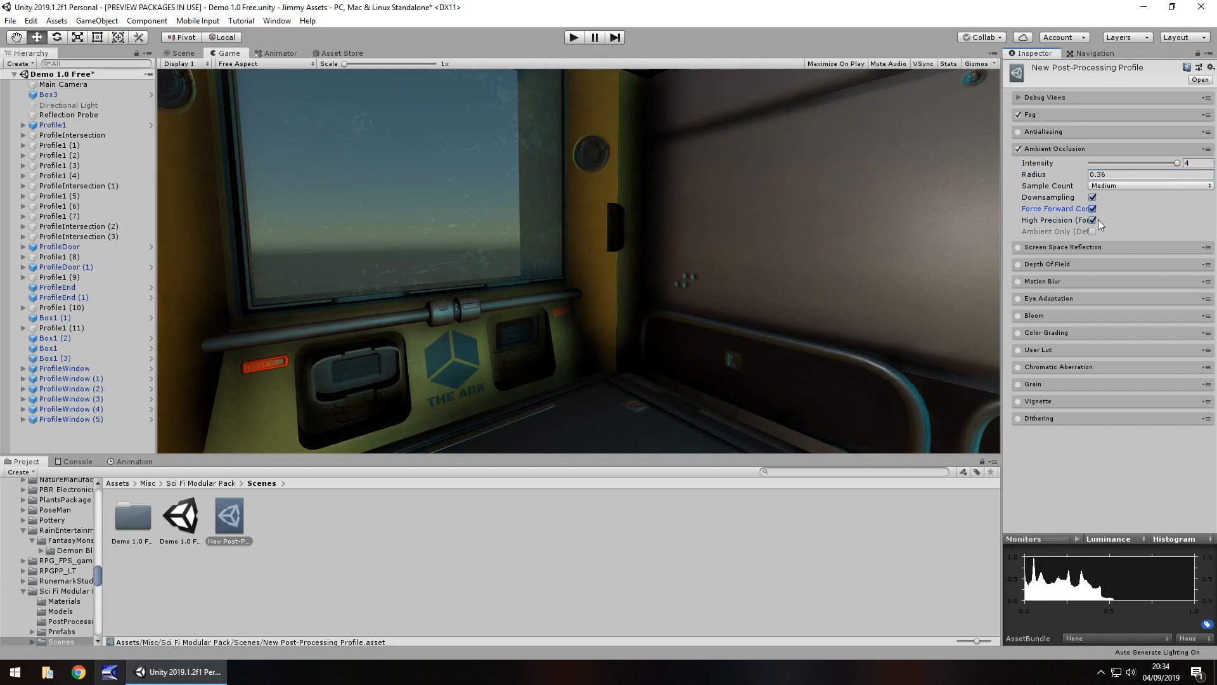
pyautogui.click(1091, 219)
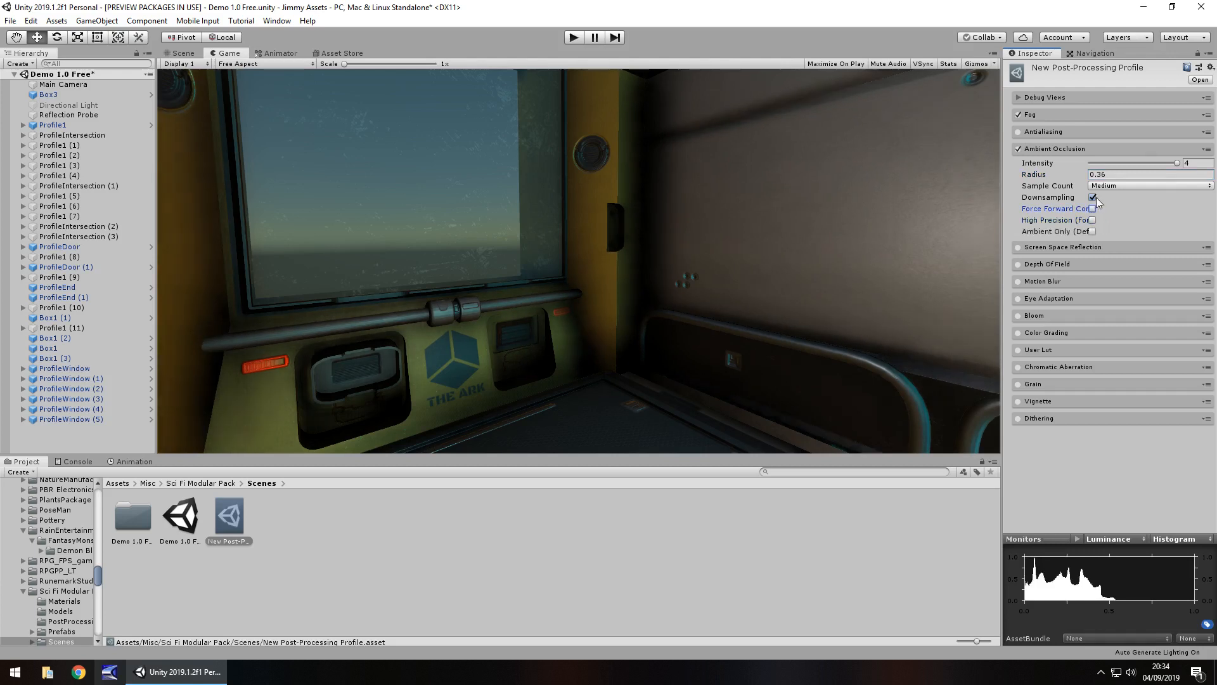
# Try Low and High ambient occlusion Sample Counts, then settle on Medium
pyautogui.click(1147, 185)
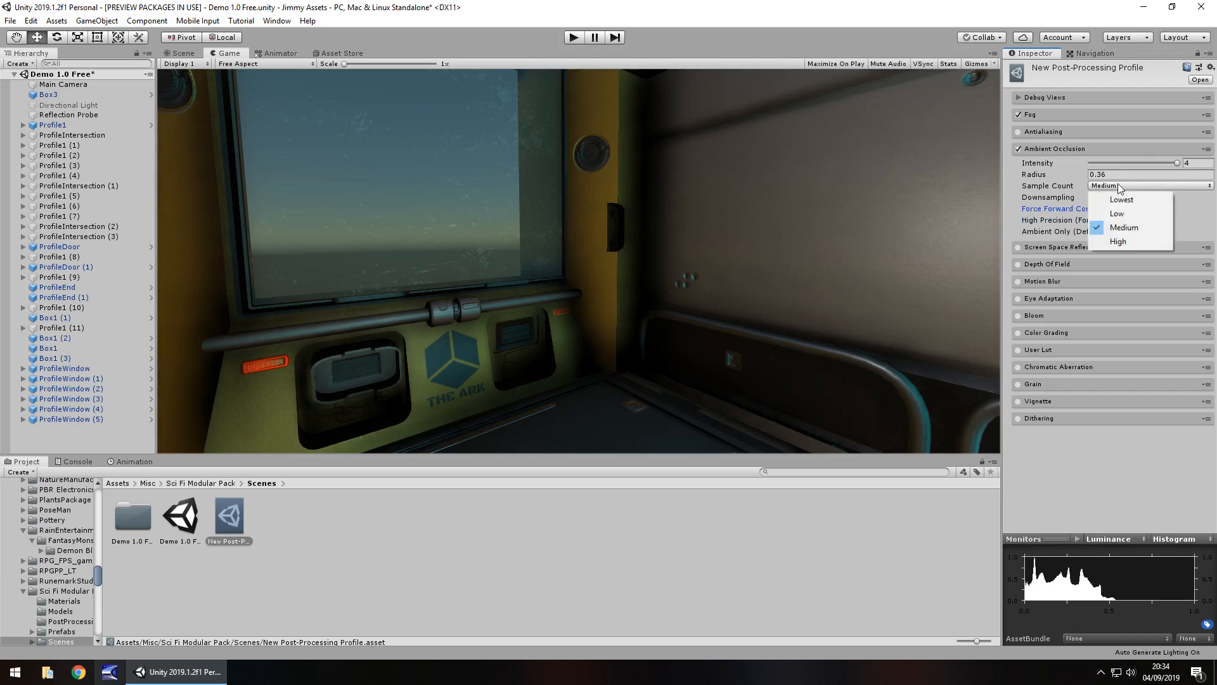
pyautogui.moveTo(1122, 213)
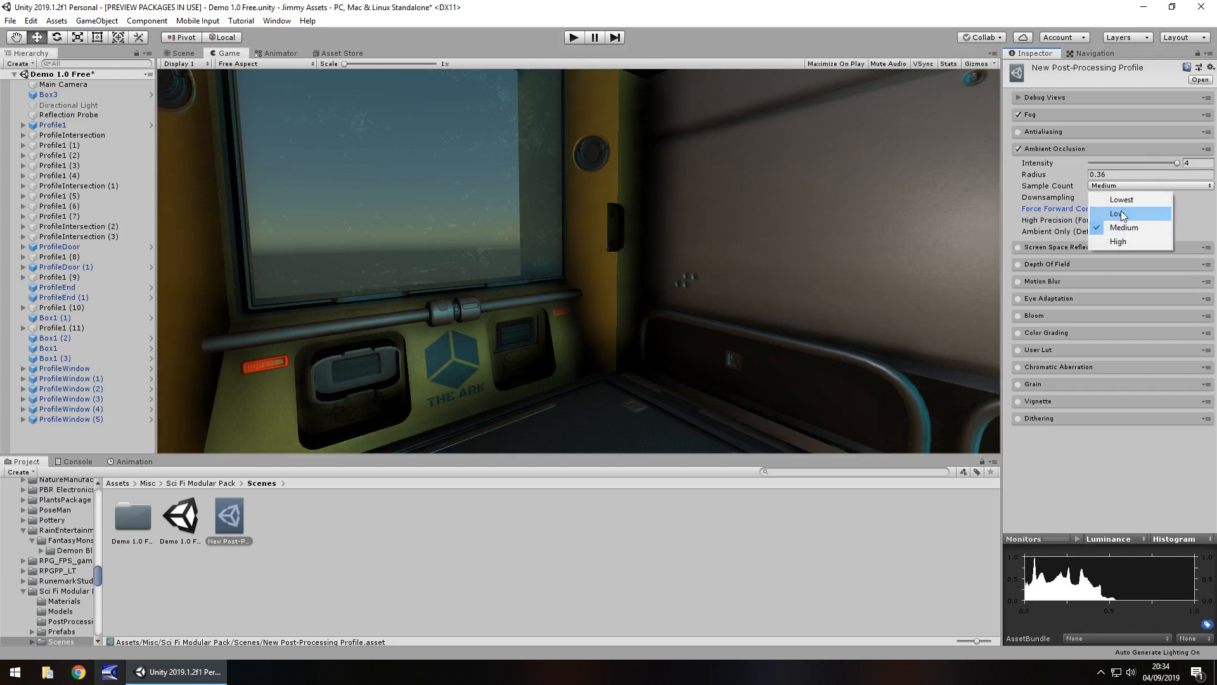
pyautogui.click(1118, 213)
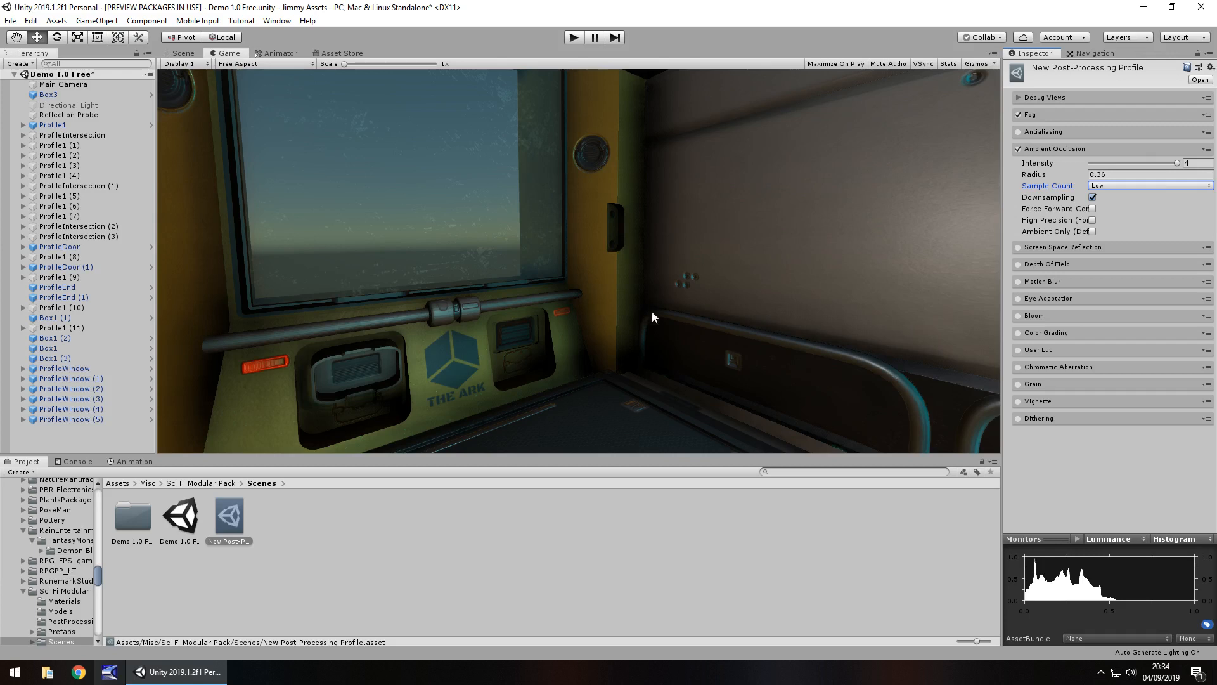
pyautogui.moveTo(644, 316)
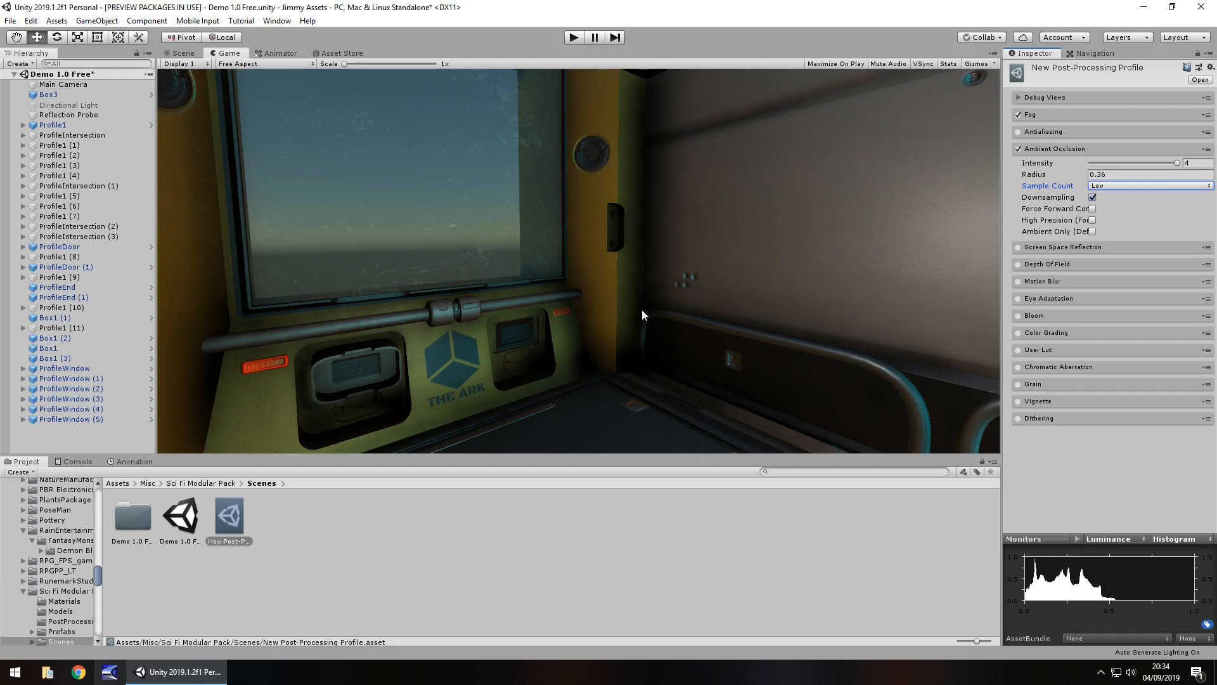
pyautogui.moveTo(955, 238)
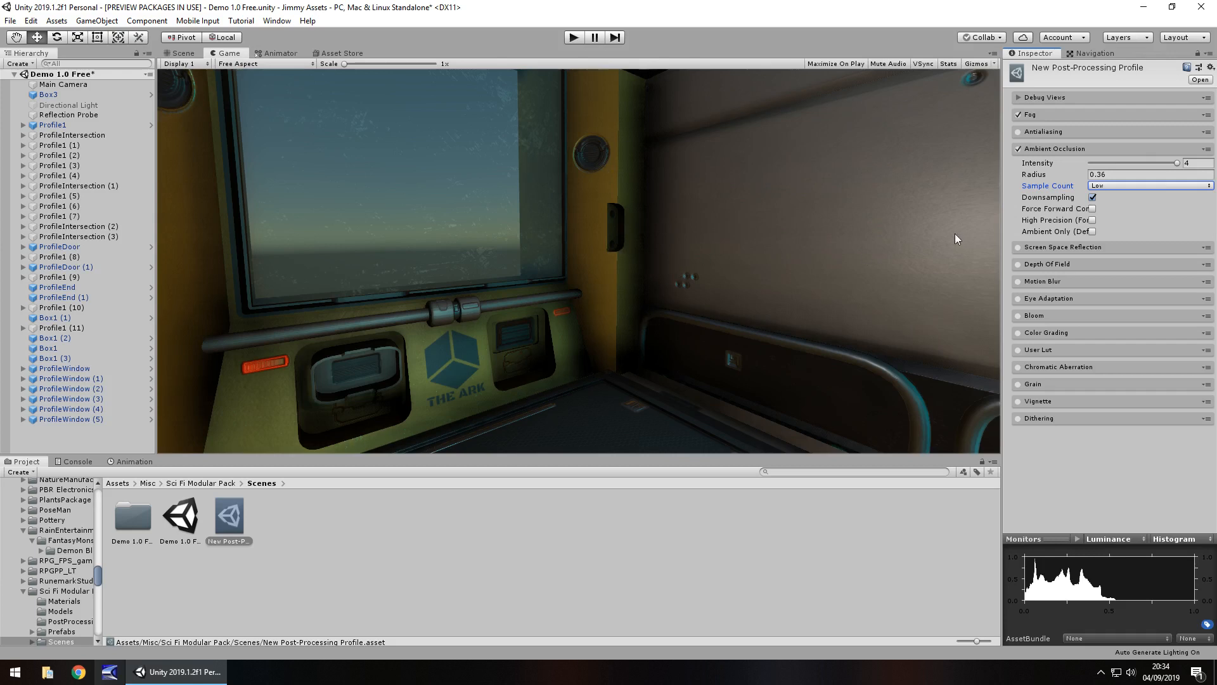
pyautogui.click(1147, 185)
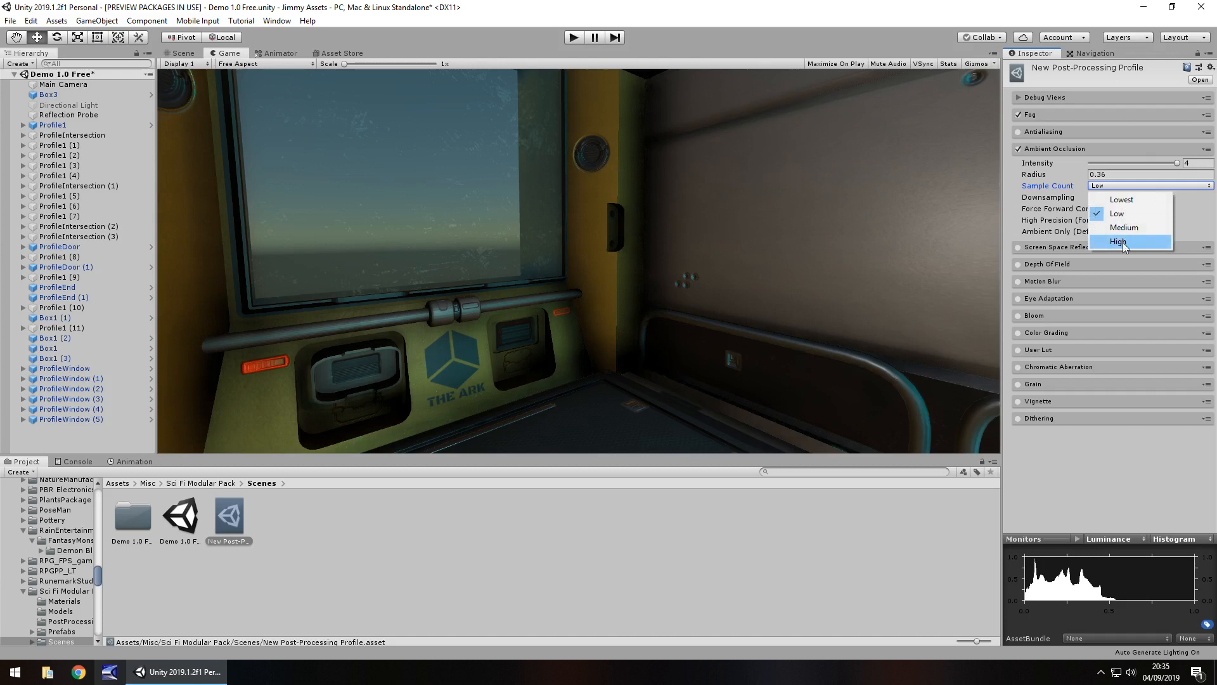
pyautogui.click(1118, 241)
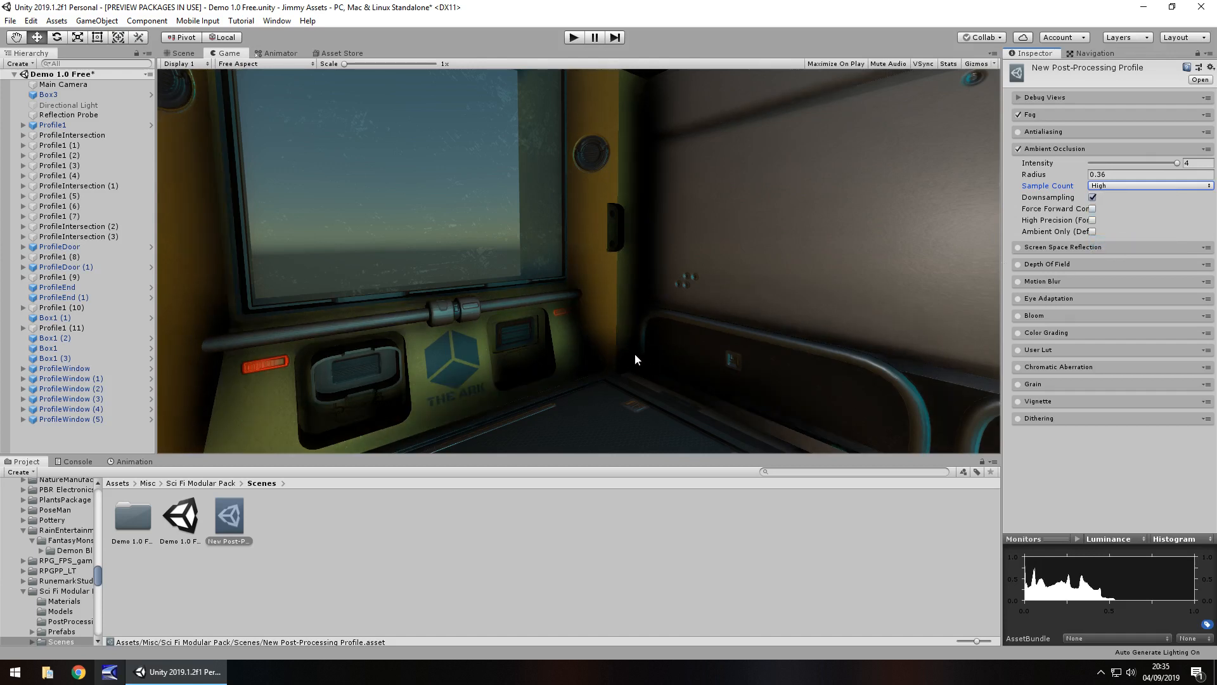
pyautogui.click(1149, 185)
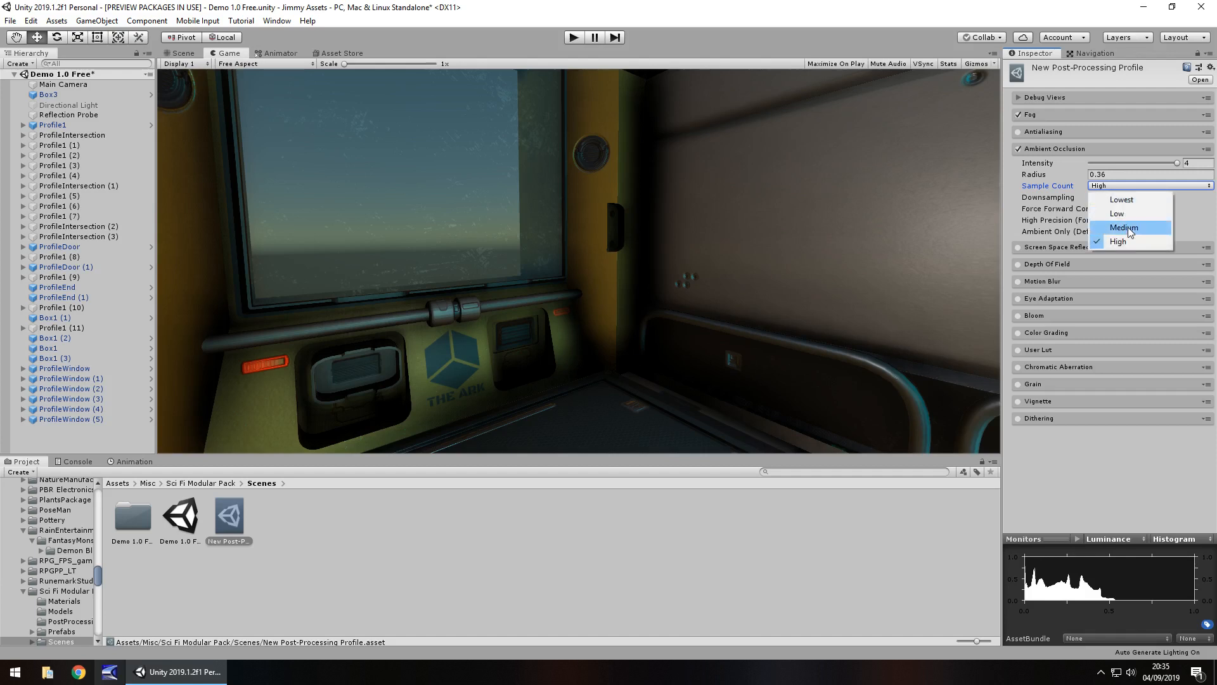
pyautogui.click(1121, 227)
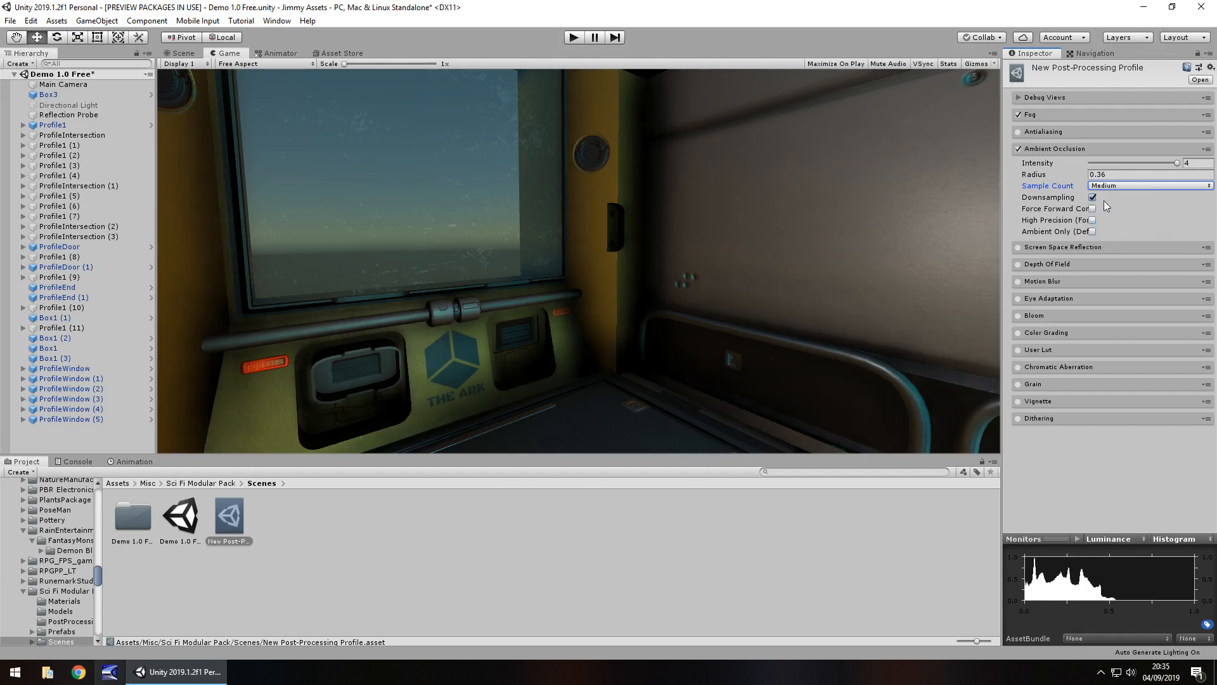
pyautogui.moveTo(1092, 226)
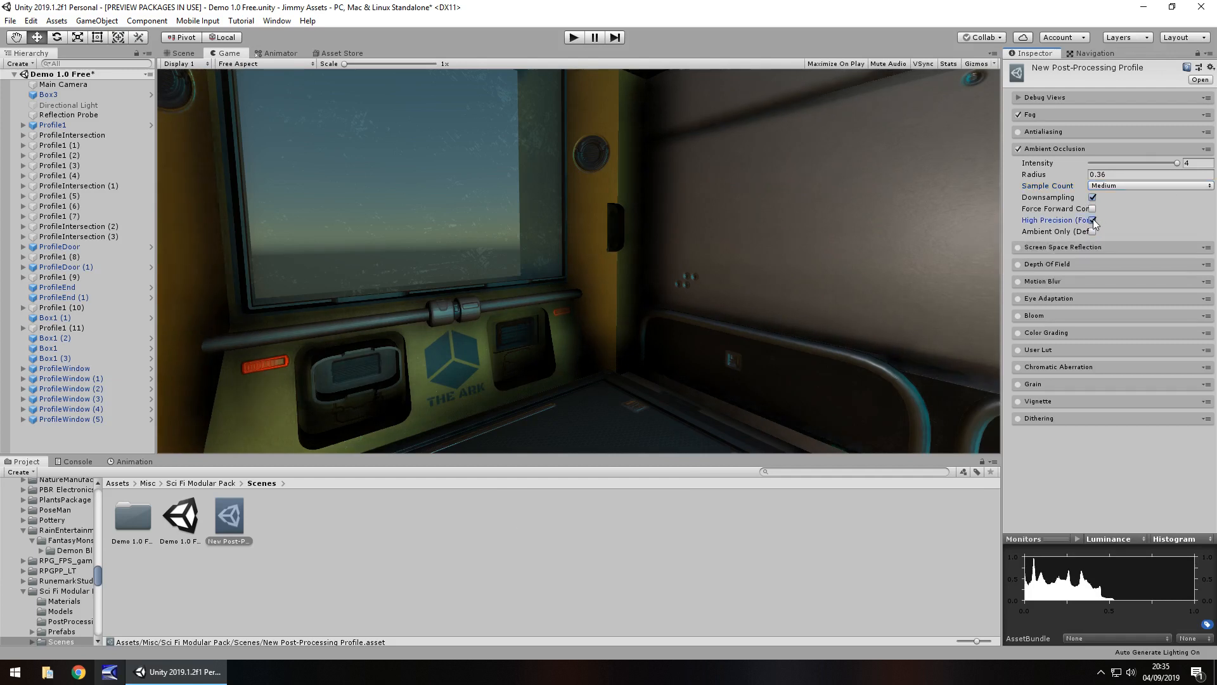
pyautogui.moveTo(1049, 219)
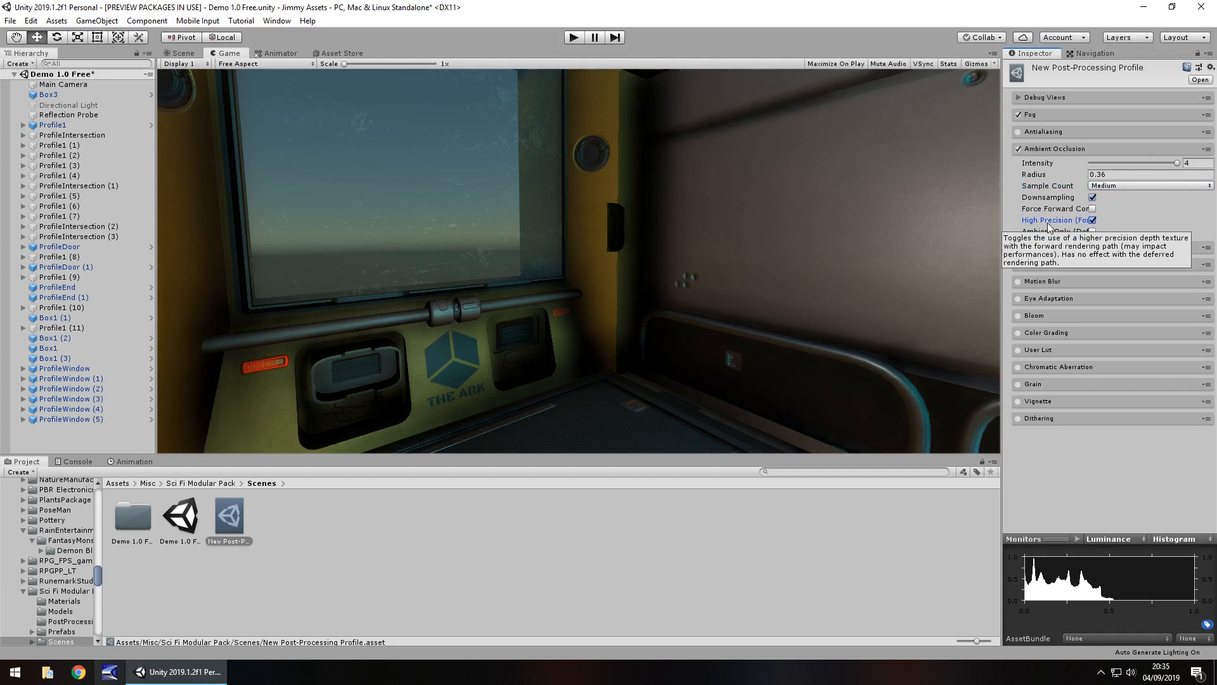
pyautogui.moveTo(1049, 209)
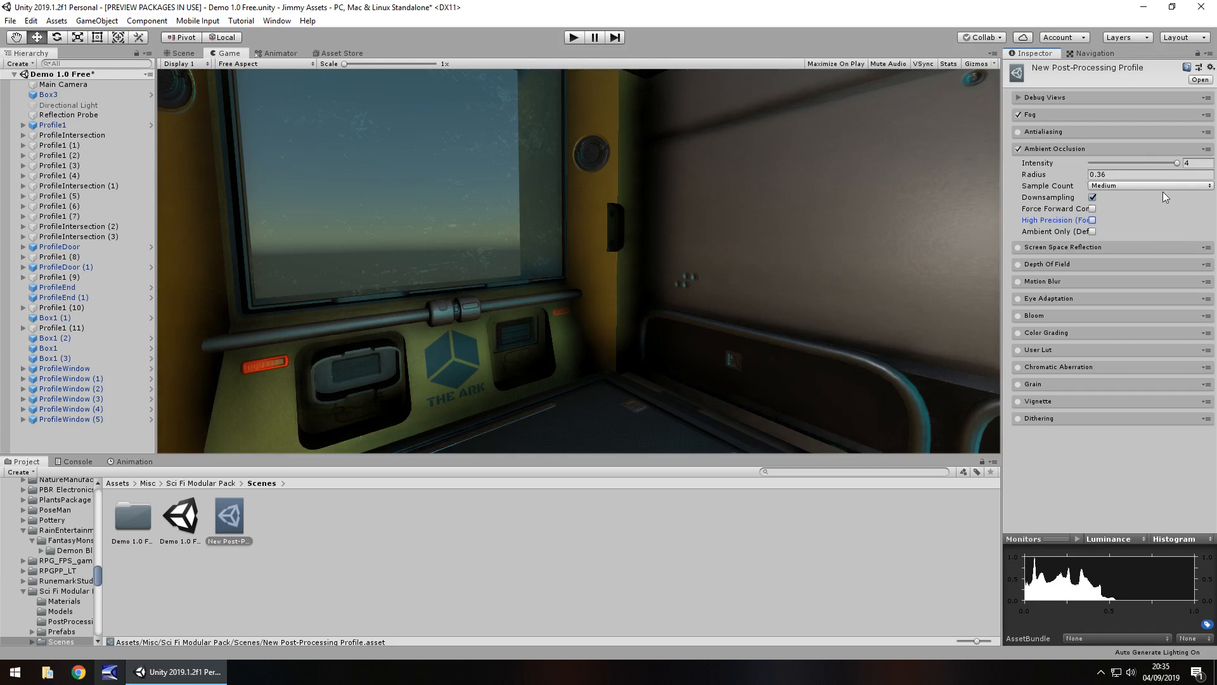
pyautogui.moveTo(606, 337)
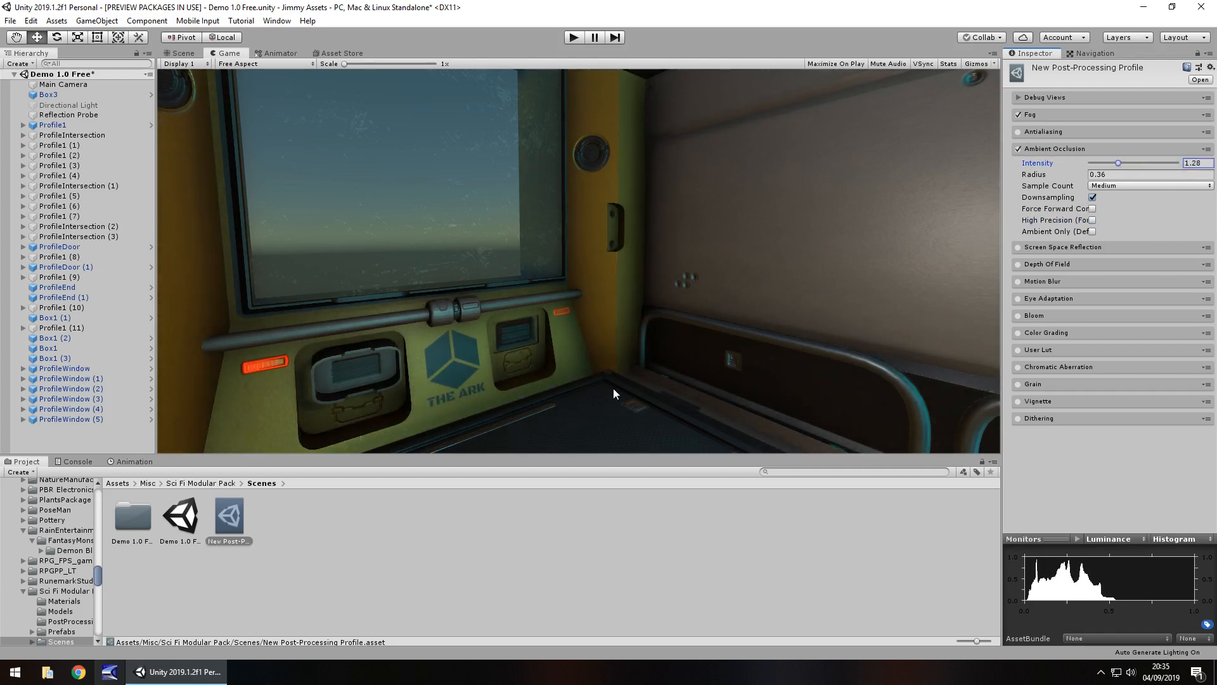
pyautogui.moveTo(541, 423)
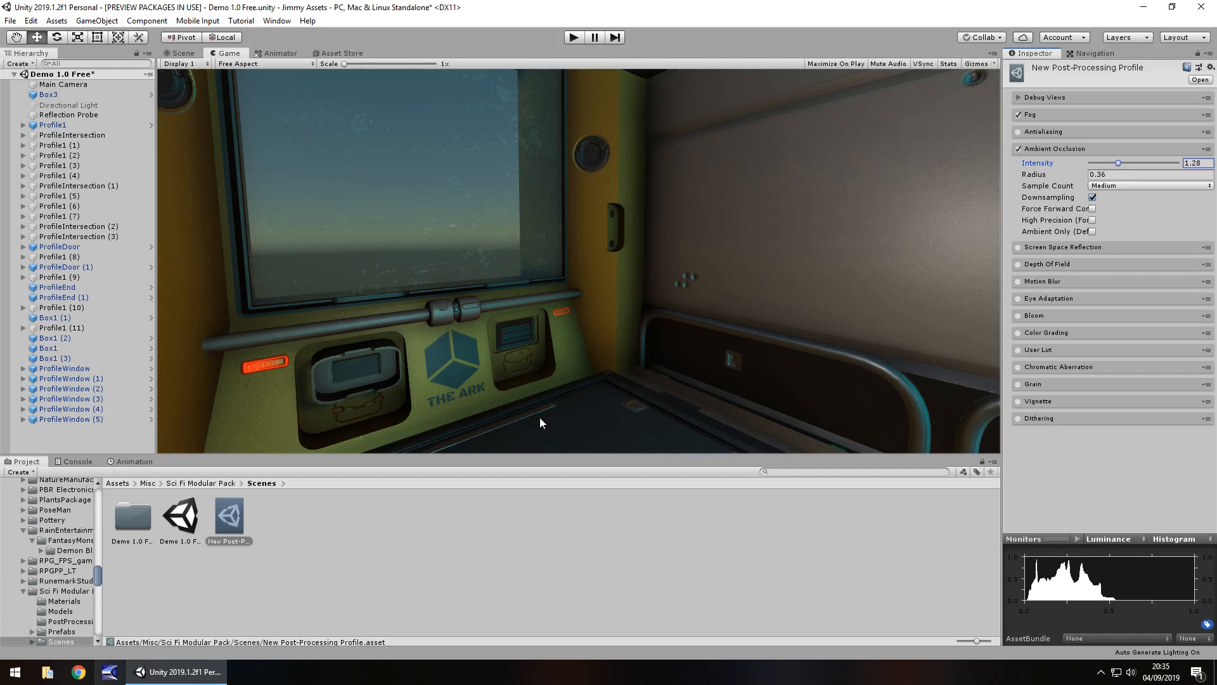